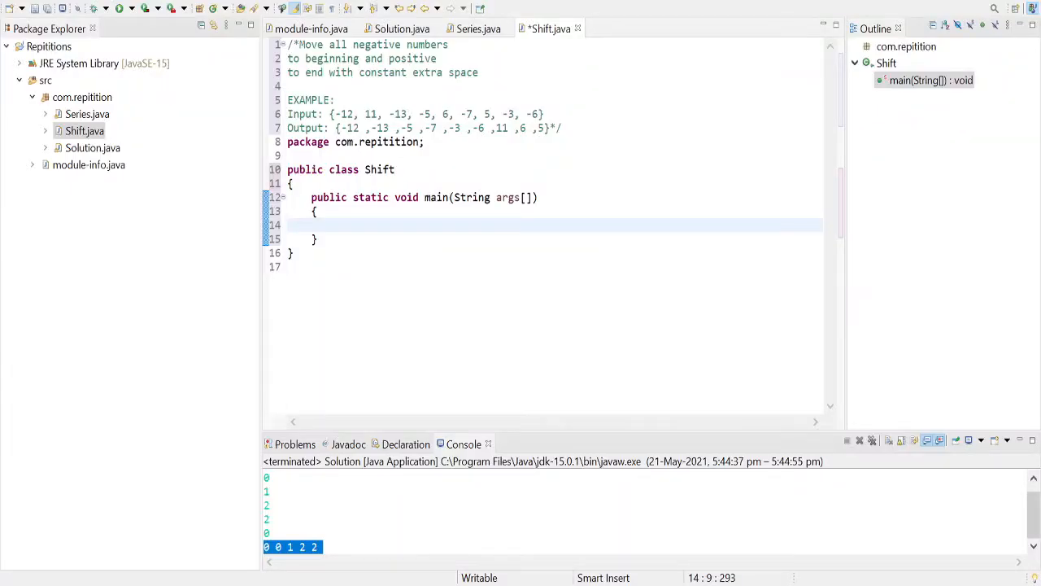
mouse_move(561, 322)
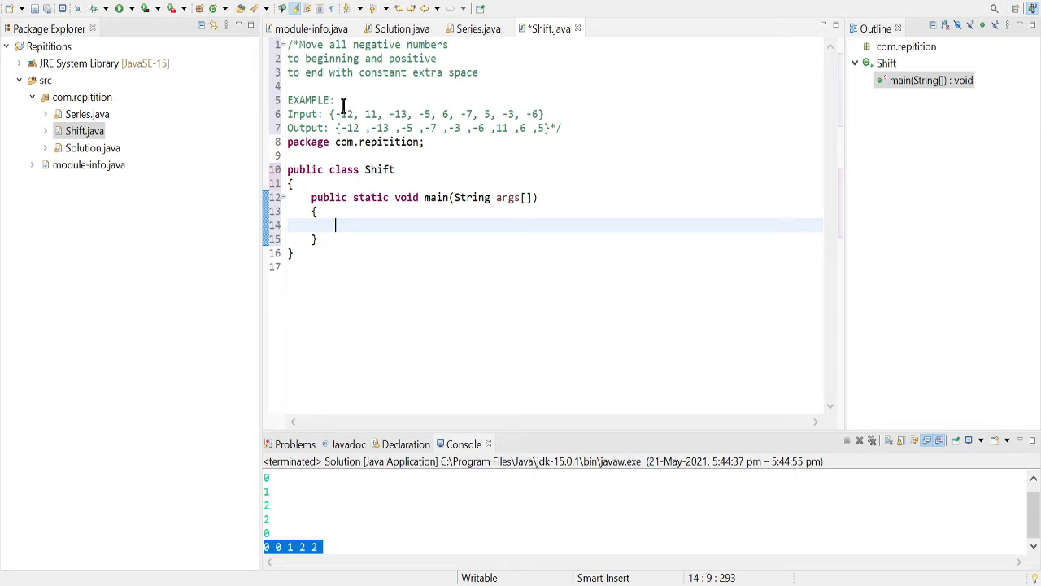
mouse_move(418, 113)
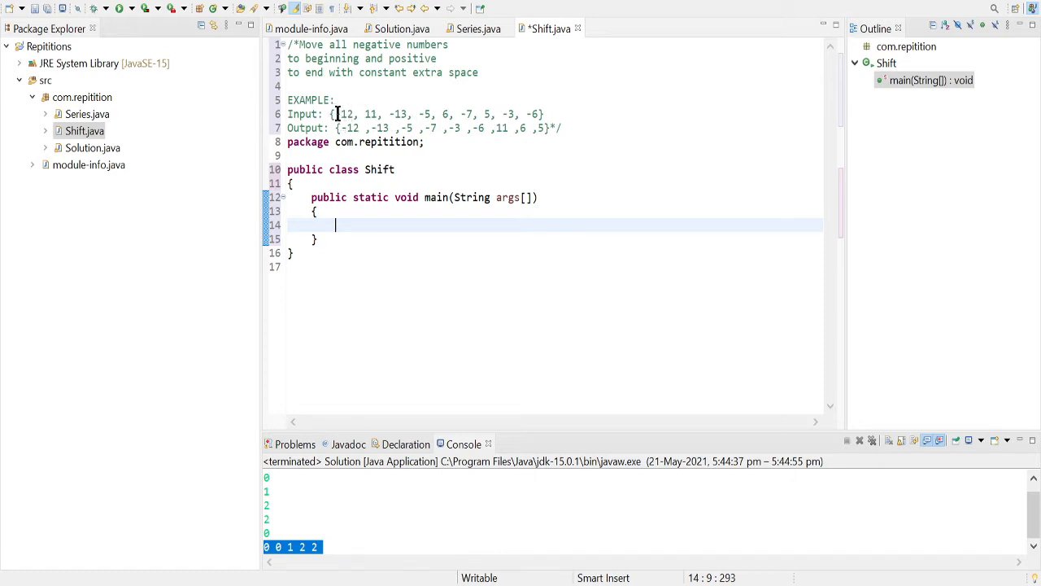
Step: Inspect the example input values -12, 11 and -13 in the problem statement
left_click(341, 113)
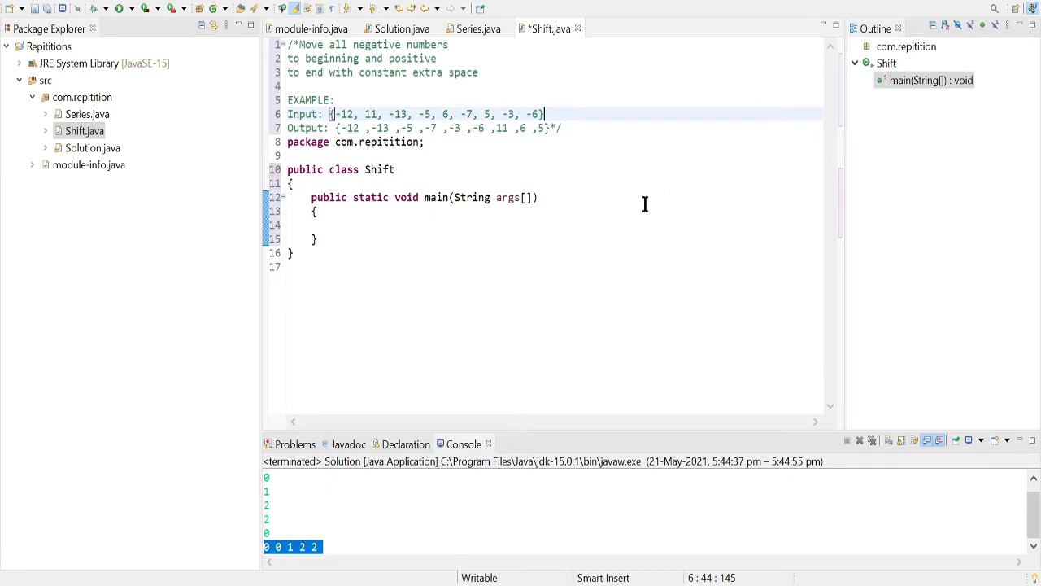
mouse_move(639, 207)
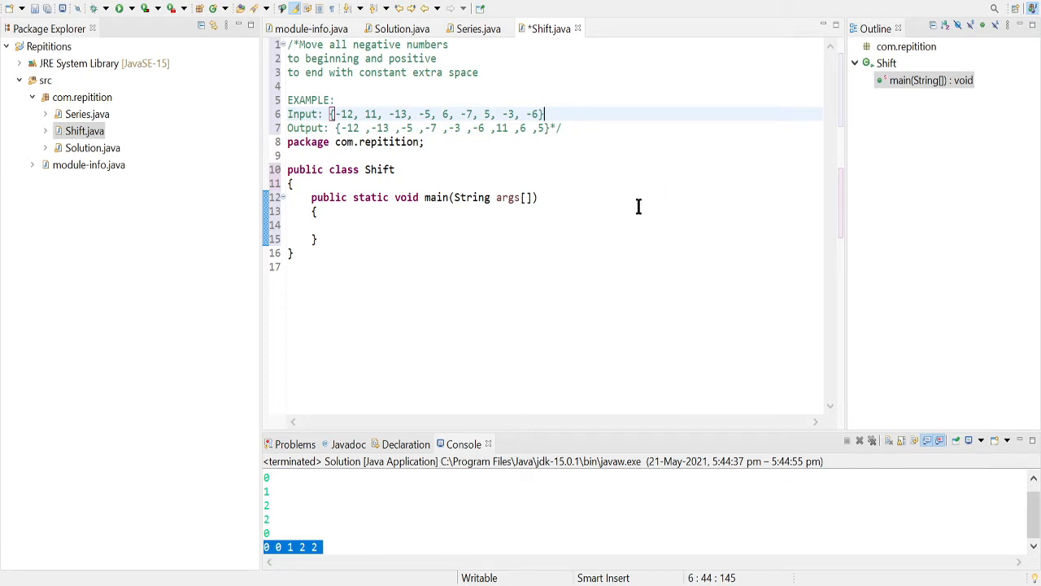
mouse_move(454, 211)
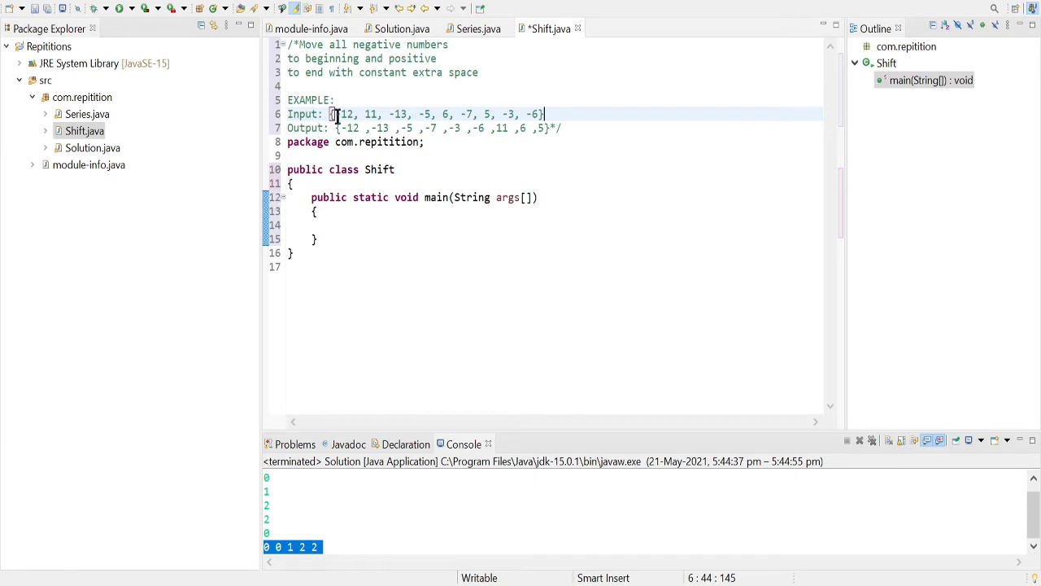
mouse_move(339, 113)
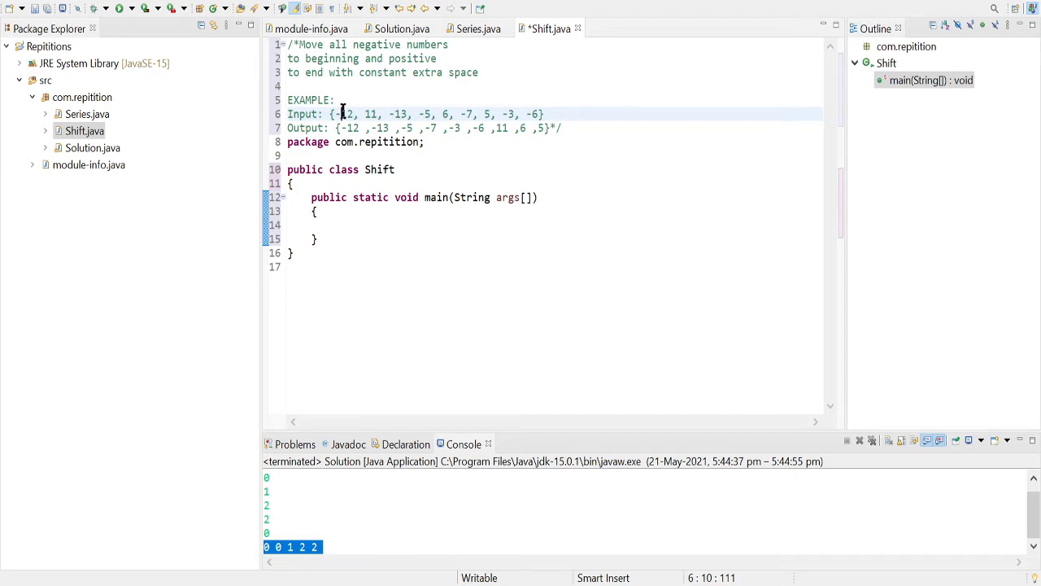
double_click(348, 113)
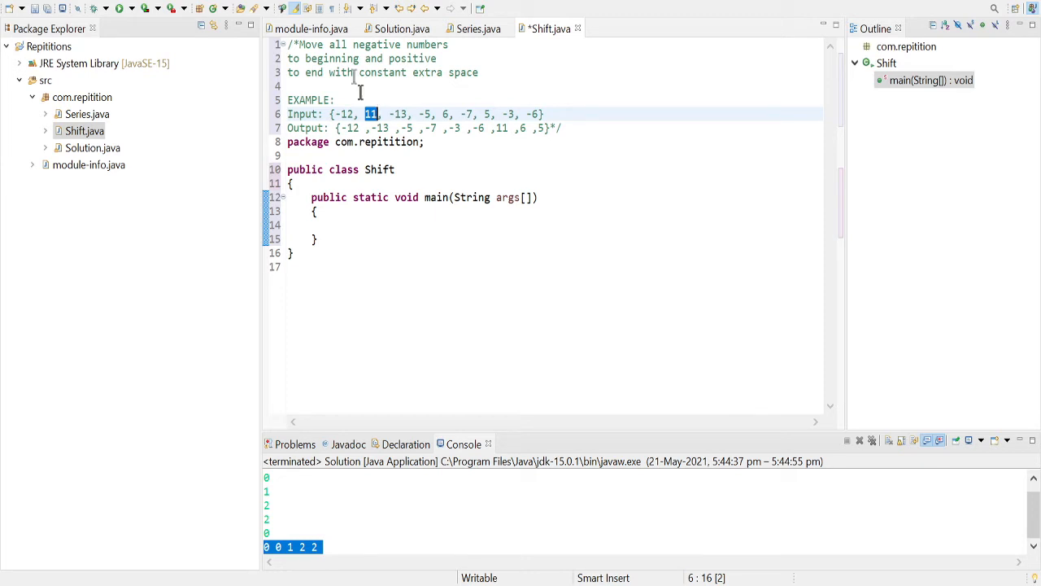
mouse_move(423, 108)
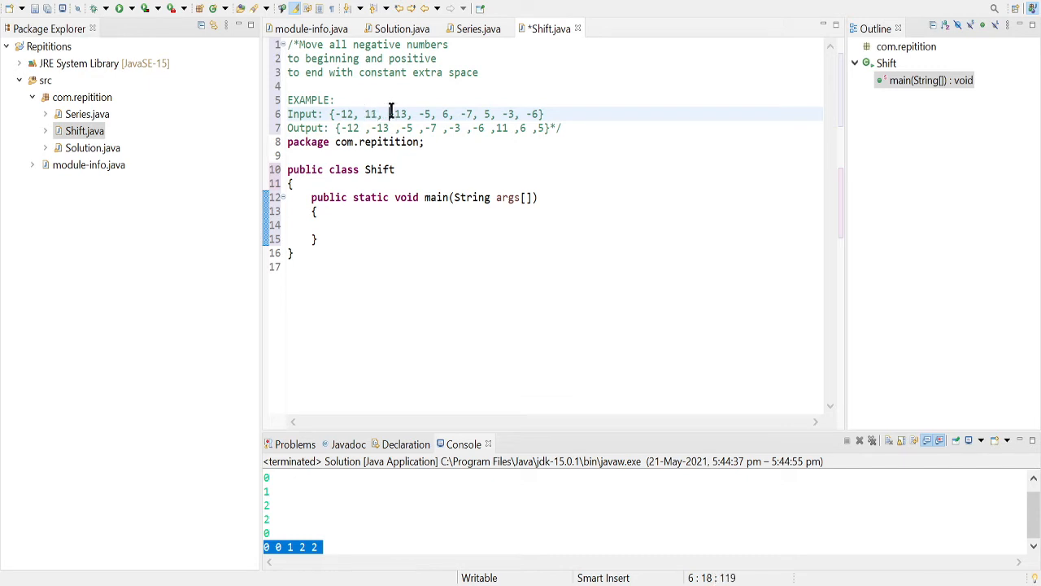
double_click(398, 114)
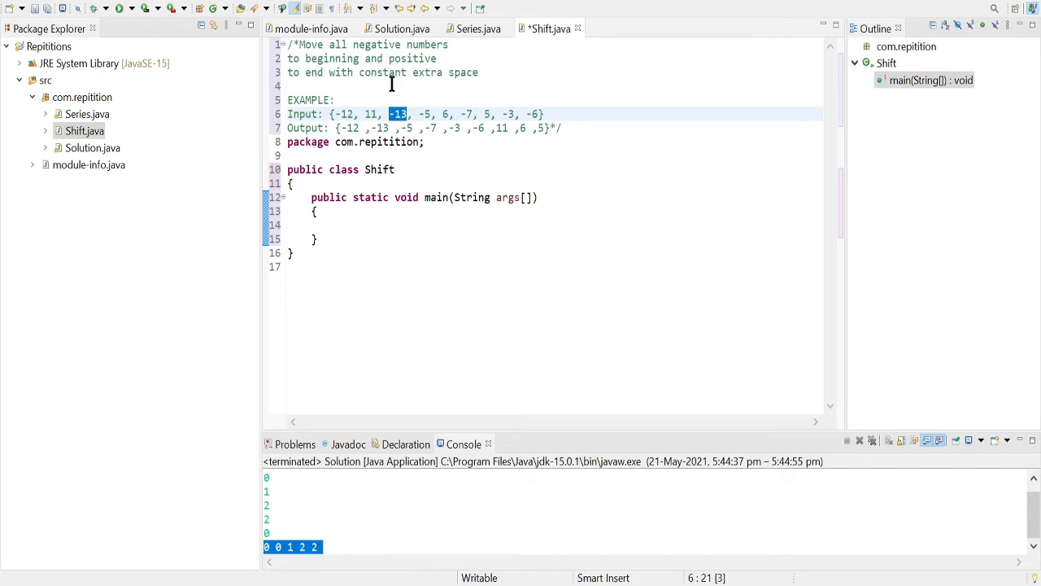
mouse_move(396, 107)
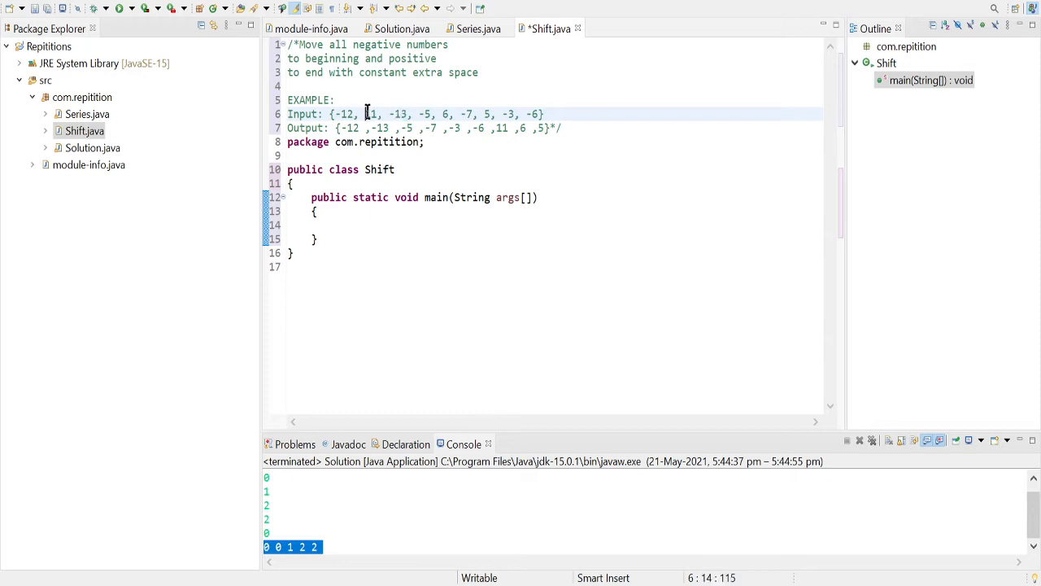
double_click(371, 114)
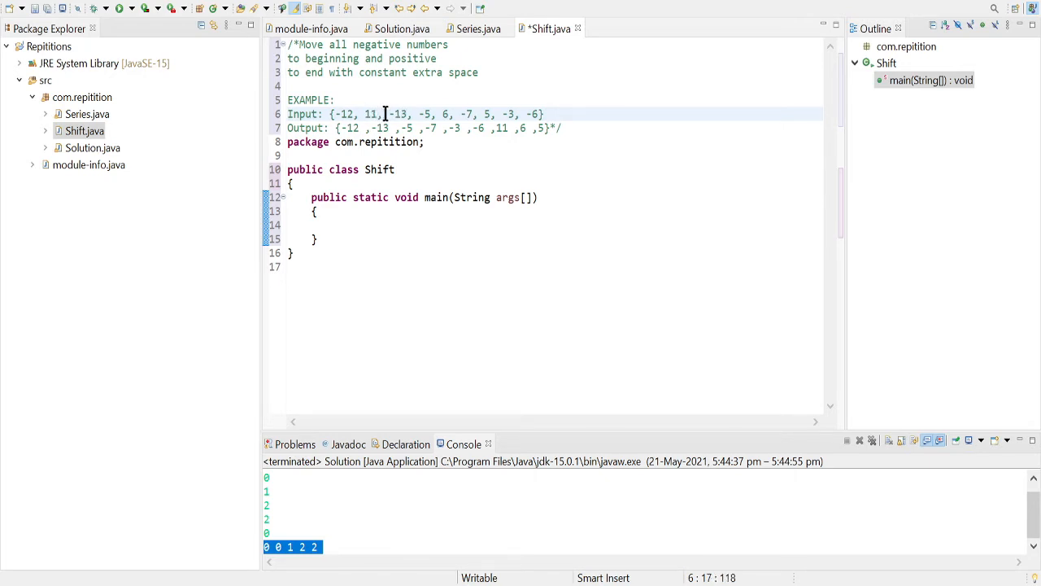
double_click(396, 113)
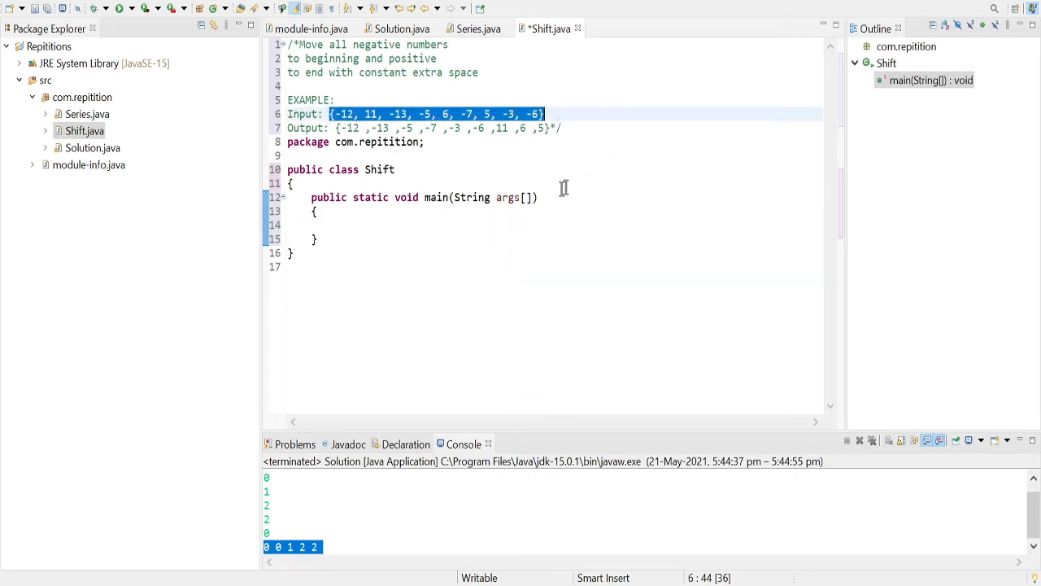
Step: Declare int arr[] = {-12, 11, -13, -5, 6, -7, 5, -3, -6} in main
type("int")
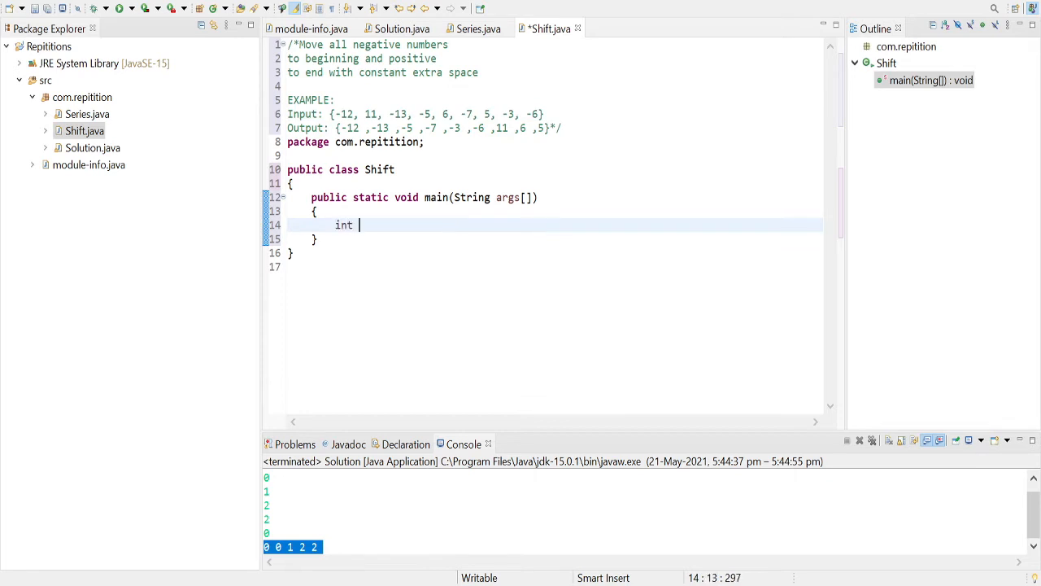
type("arr[]")
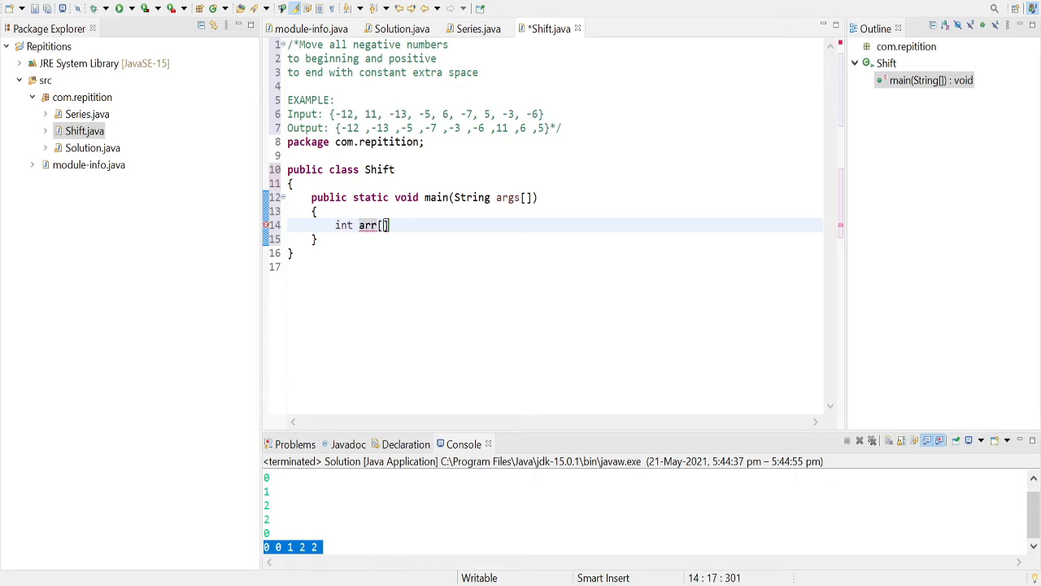
type("= {")
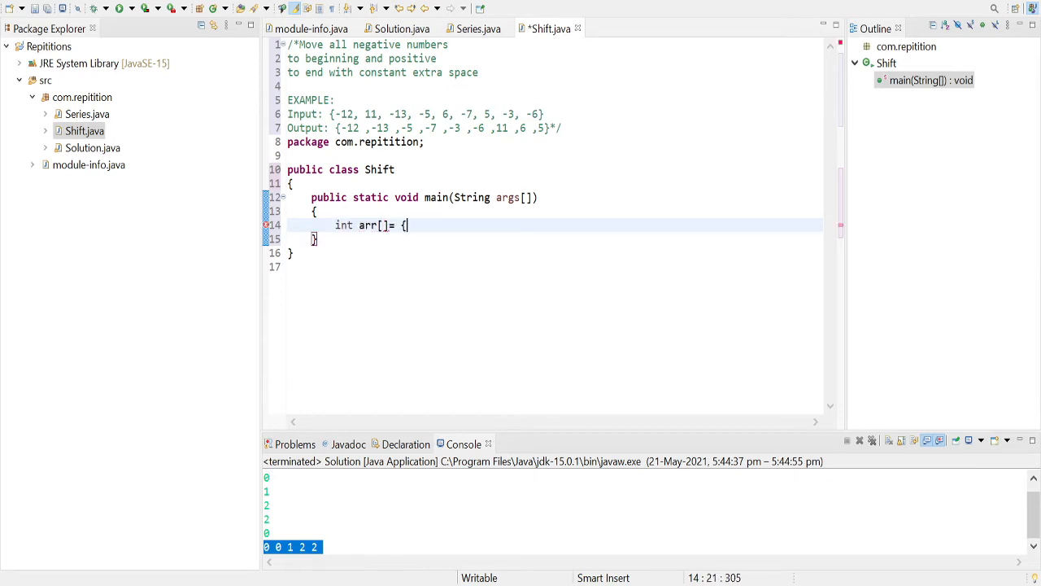
type("-12, 11, -13, -5, 6, -7, 5, -3, -6};")
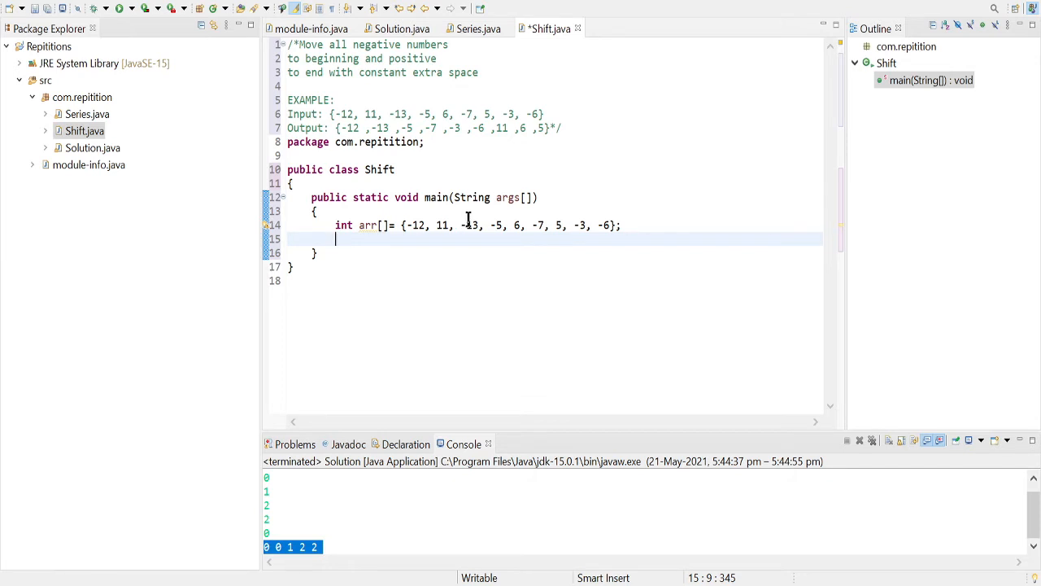
mouse_move(476, 203)
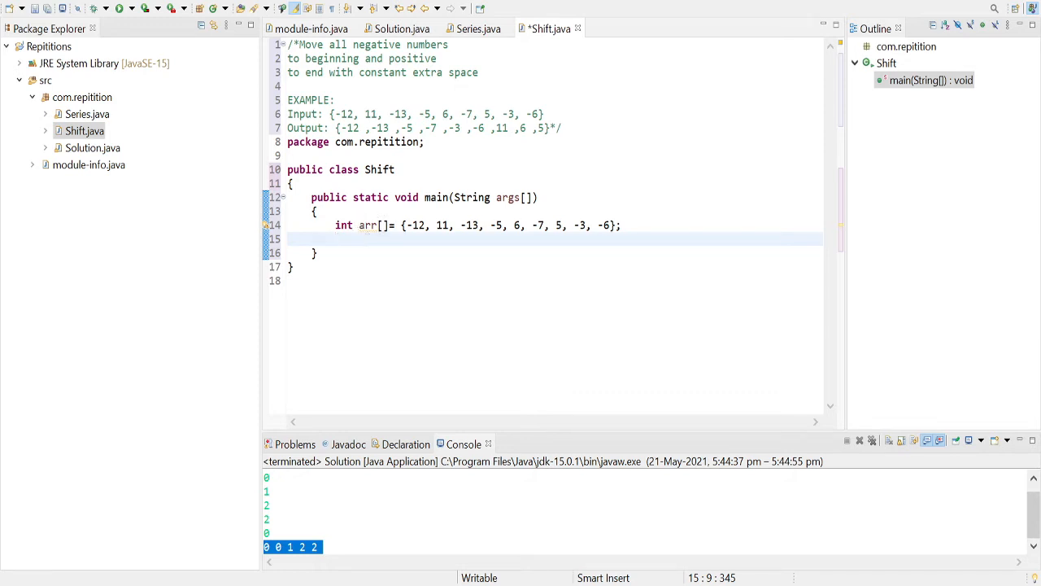
mouse_move(362, 141)
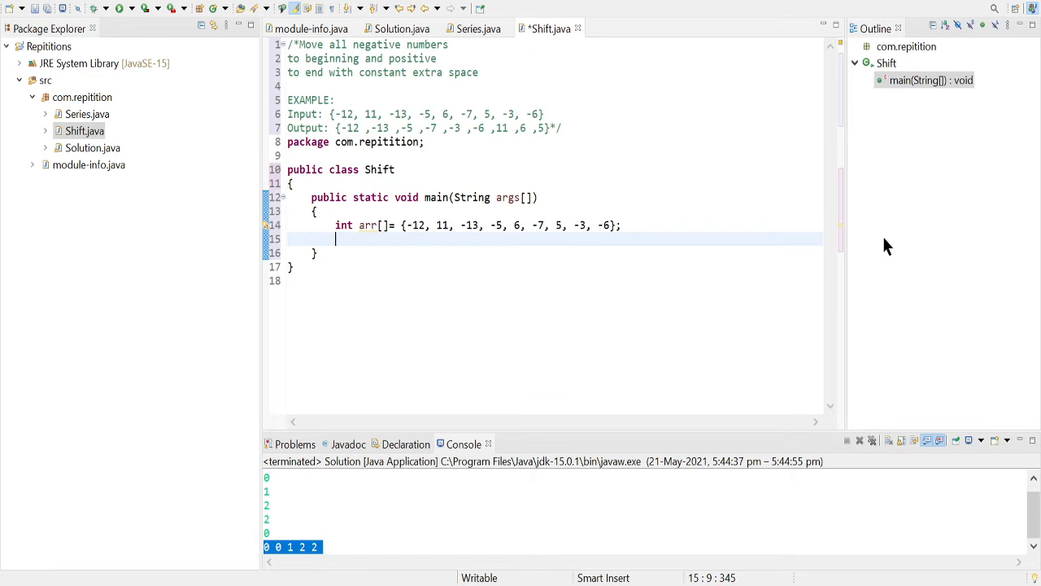
Step: Add a call to Neg(arr) in main
type("B")
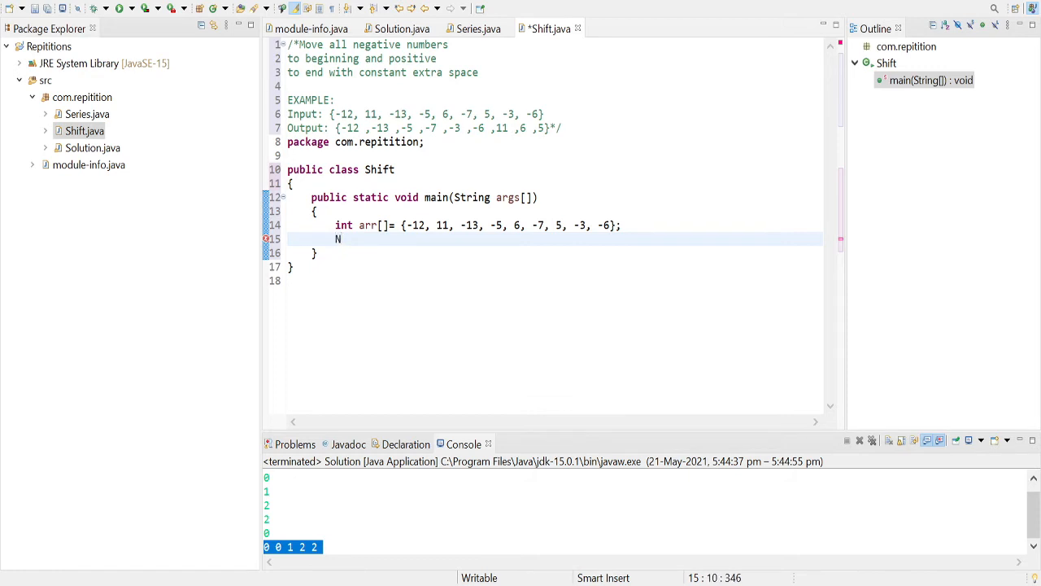
type("eg()")
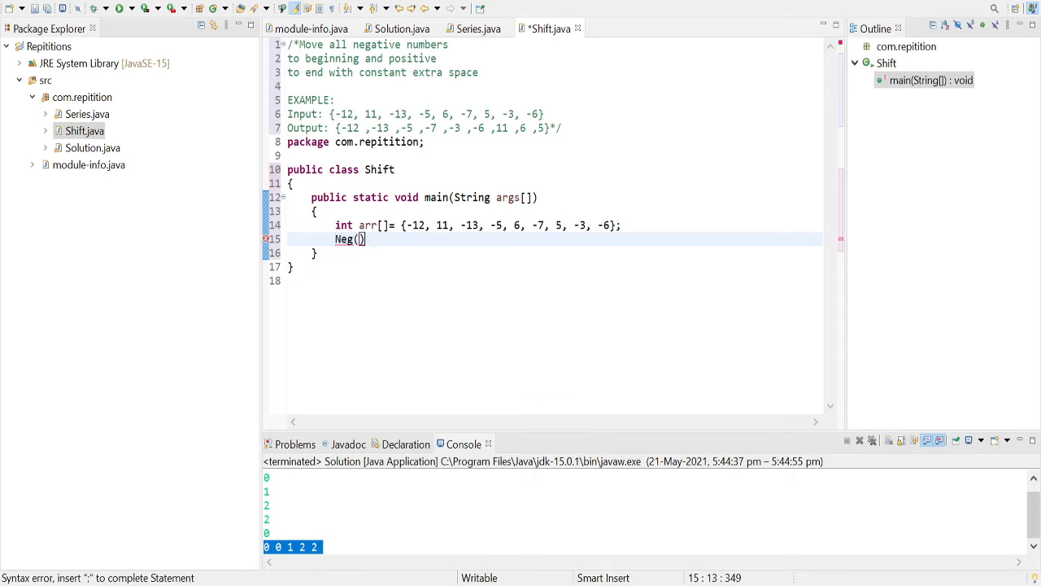
type("arr")
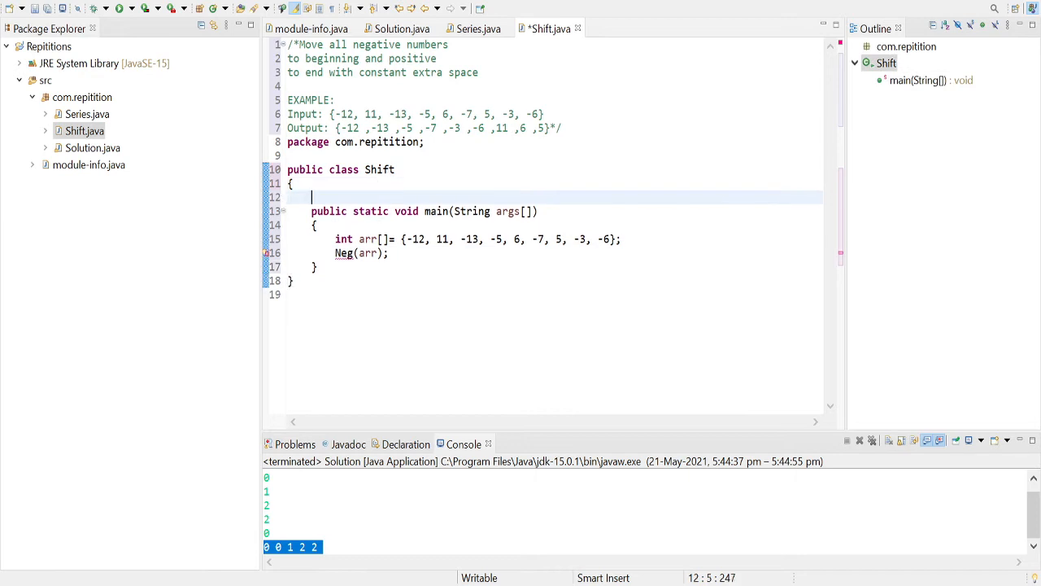
Step: Declare a public static void Neg(int arr[]) method with an empty body
type("public static")
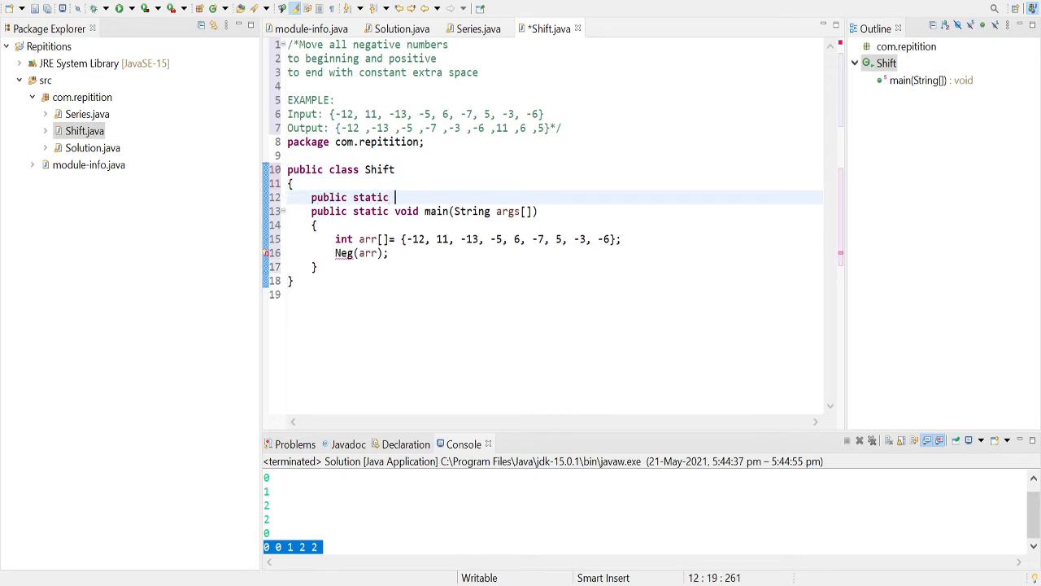
type("void mm")
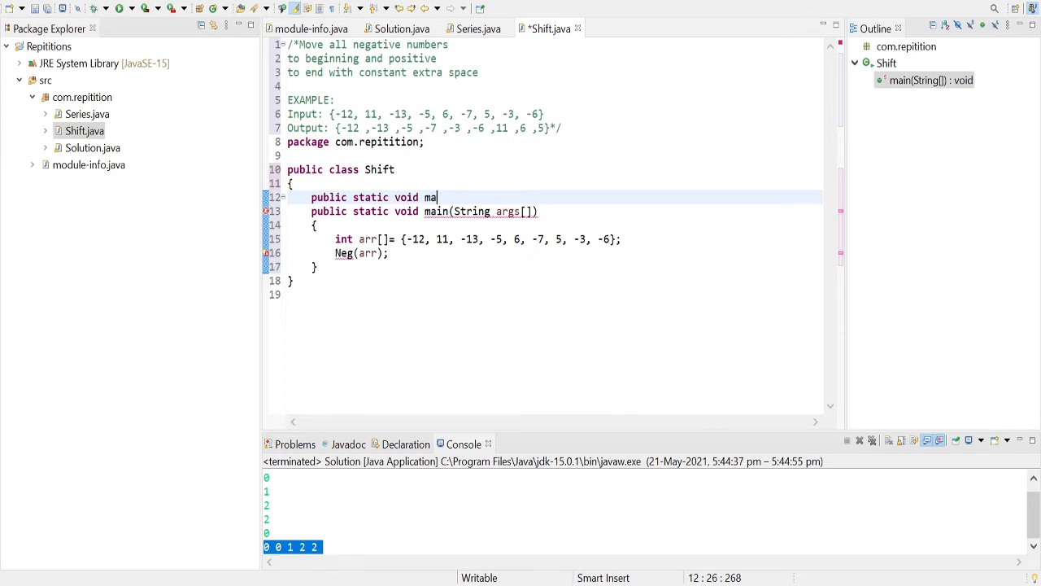
type("Neg")
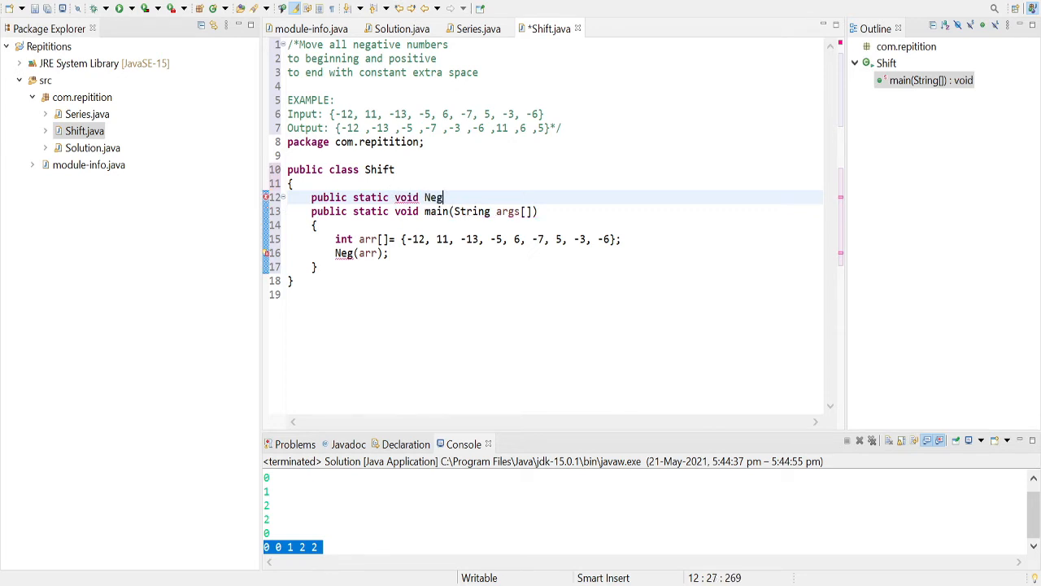
type("(int arr)")
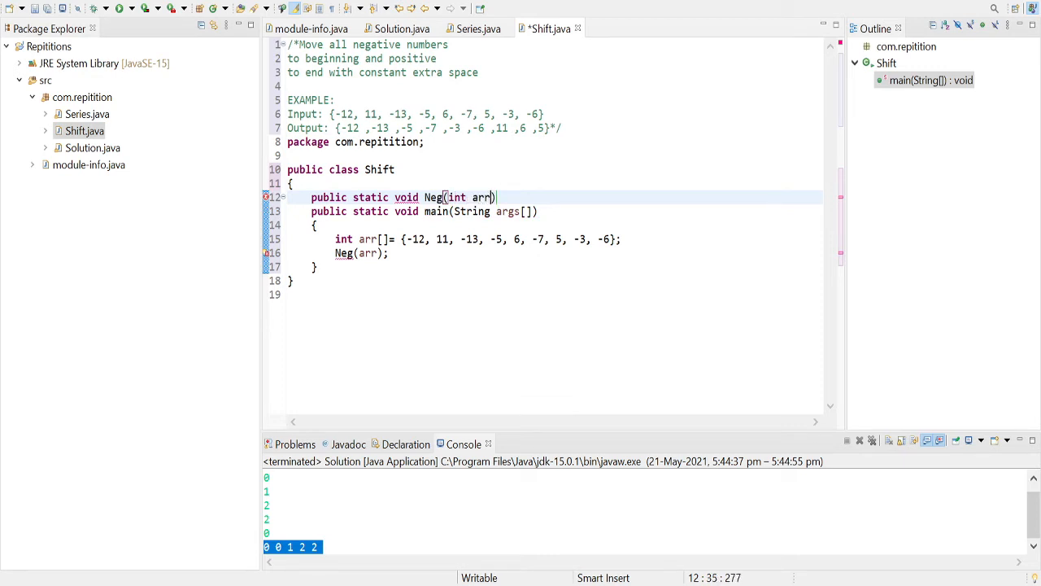
type("[]")
type("{")
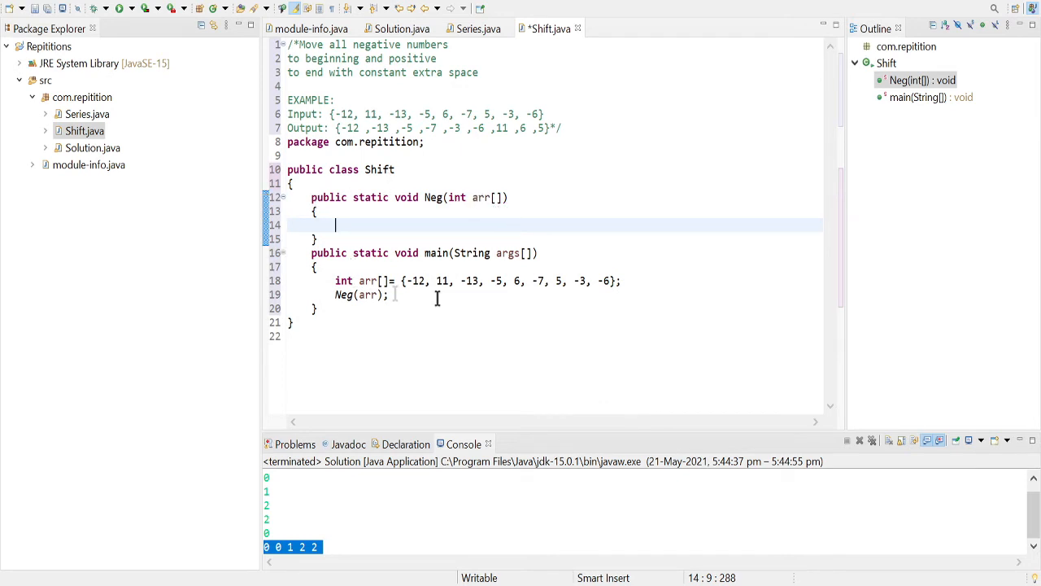
mouse_move(640, 271)
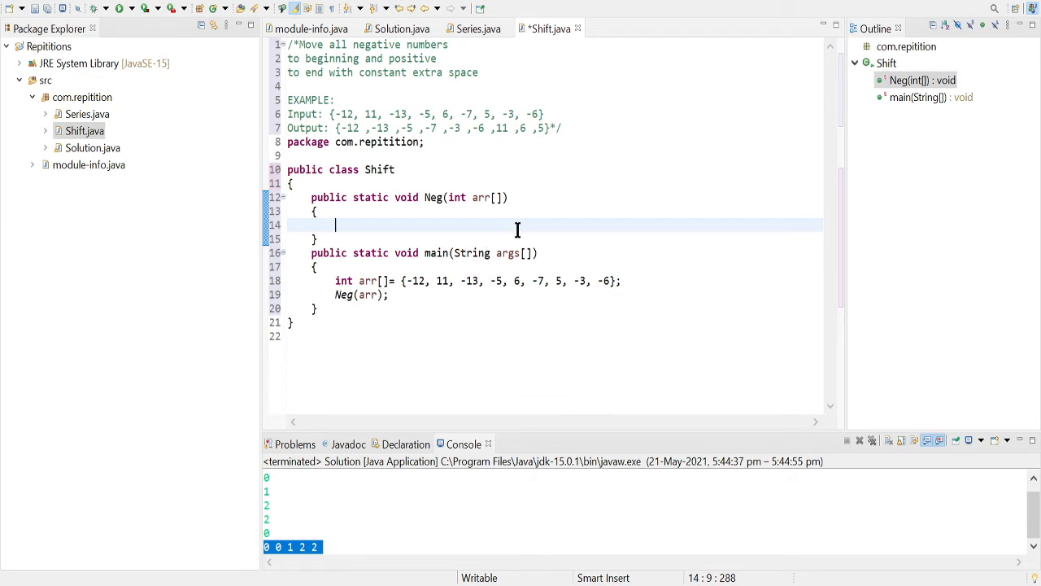
Step: Declare int j=0 and temp at the start of Neg
type("int j=")
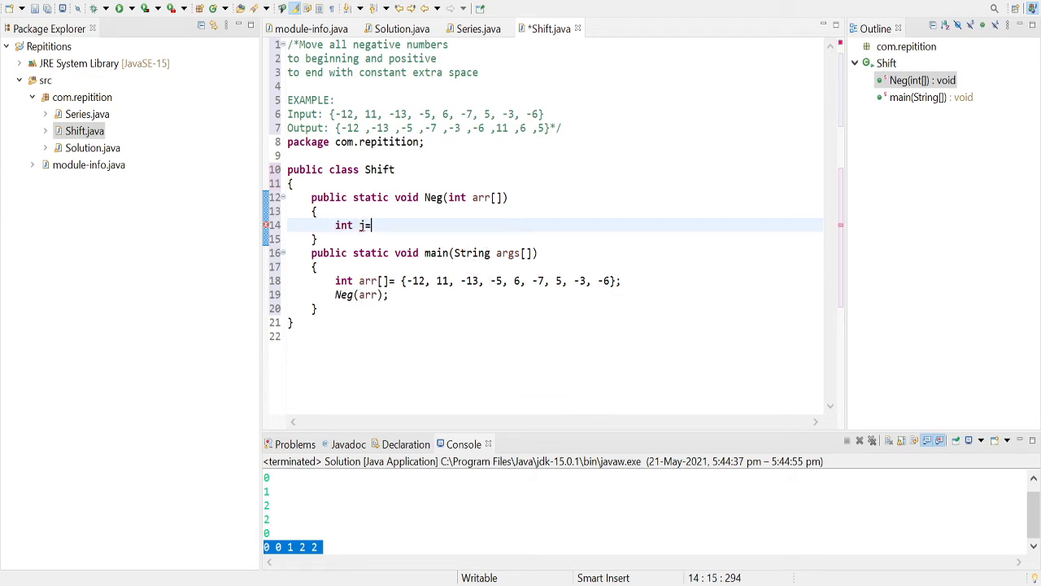
type("0;")
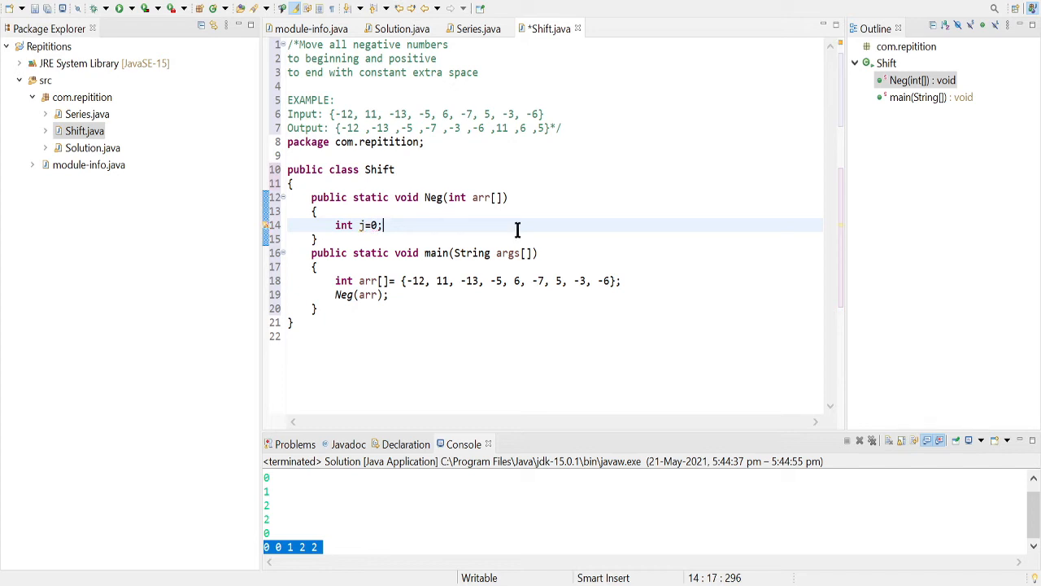
type(",")
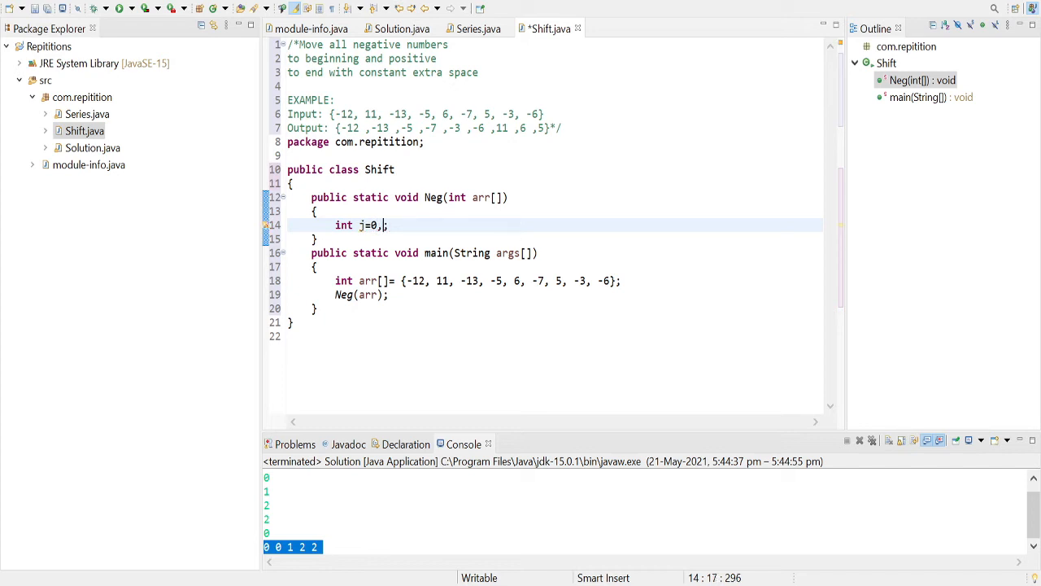
type("temp")
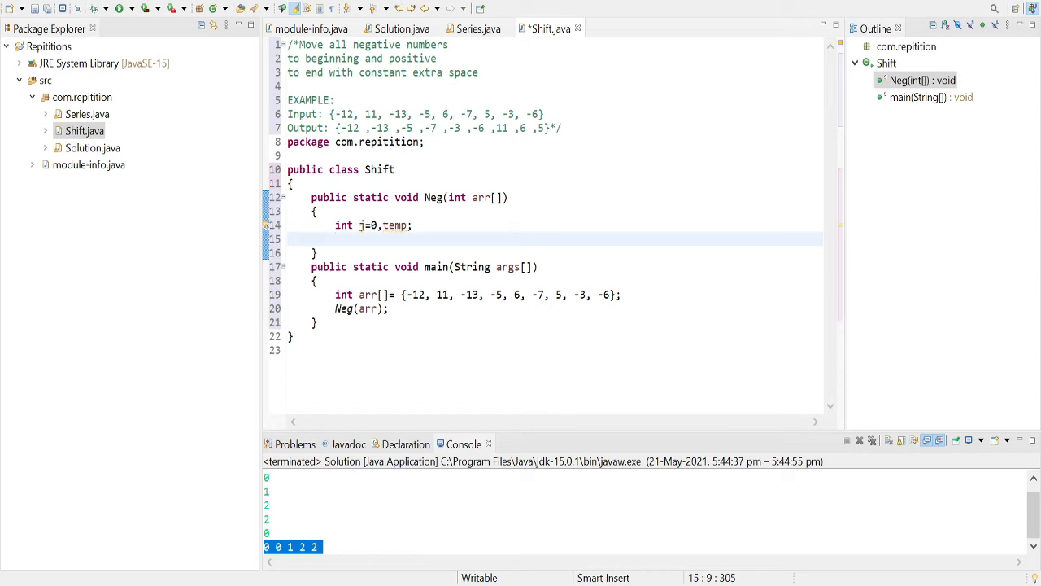
Step: Add a for loop with i from 0 to arr.length
type("for(")
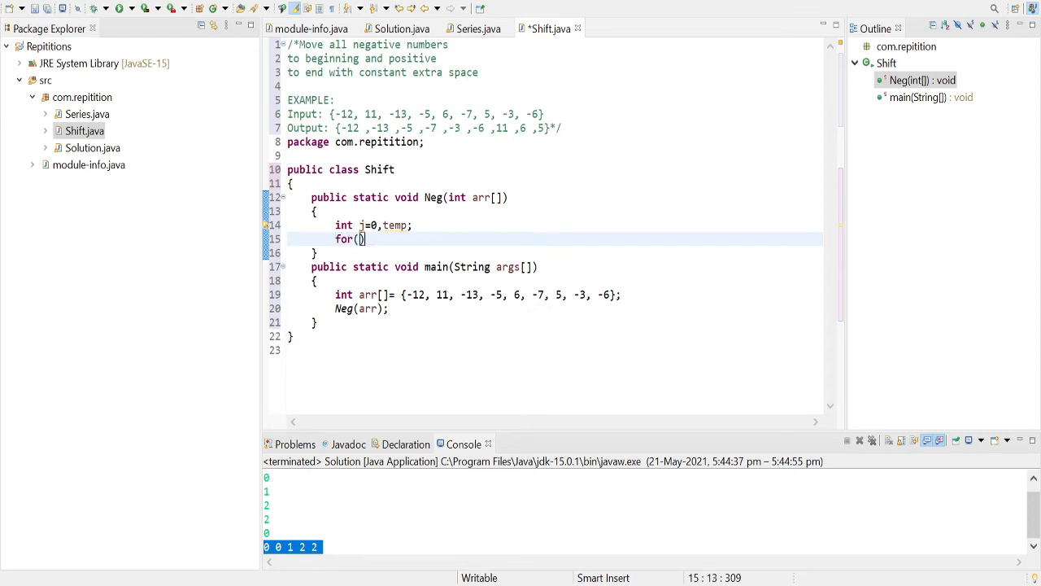
type("int")
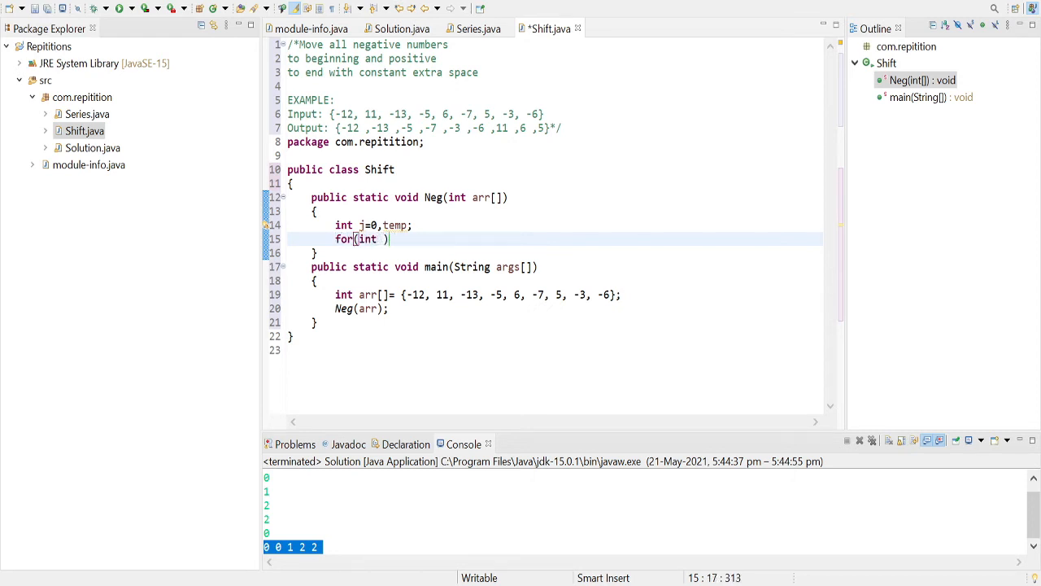
type("i=0;")
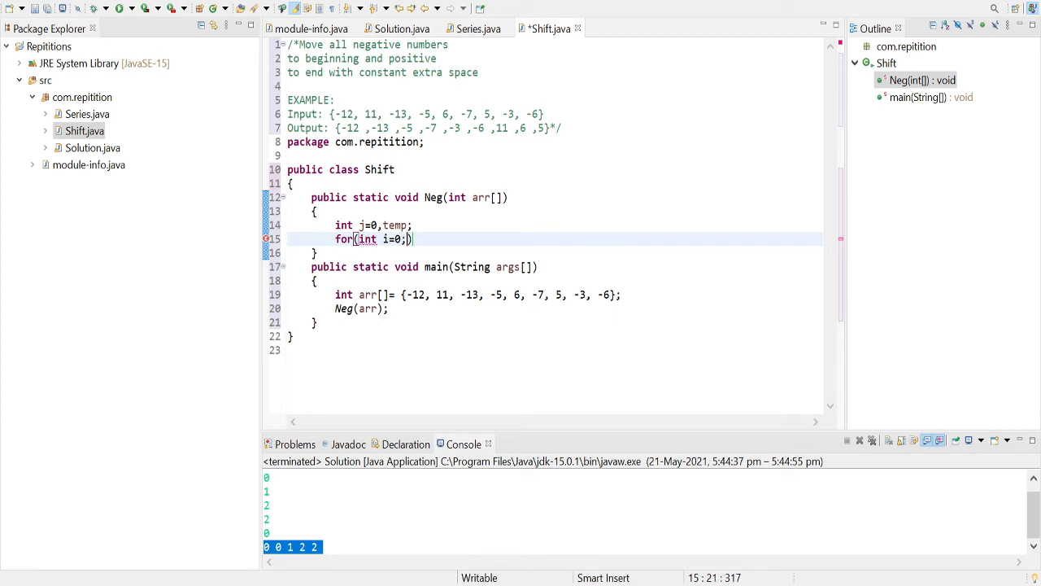
type("i<arr.leng")
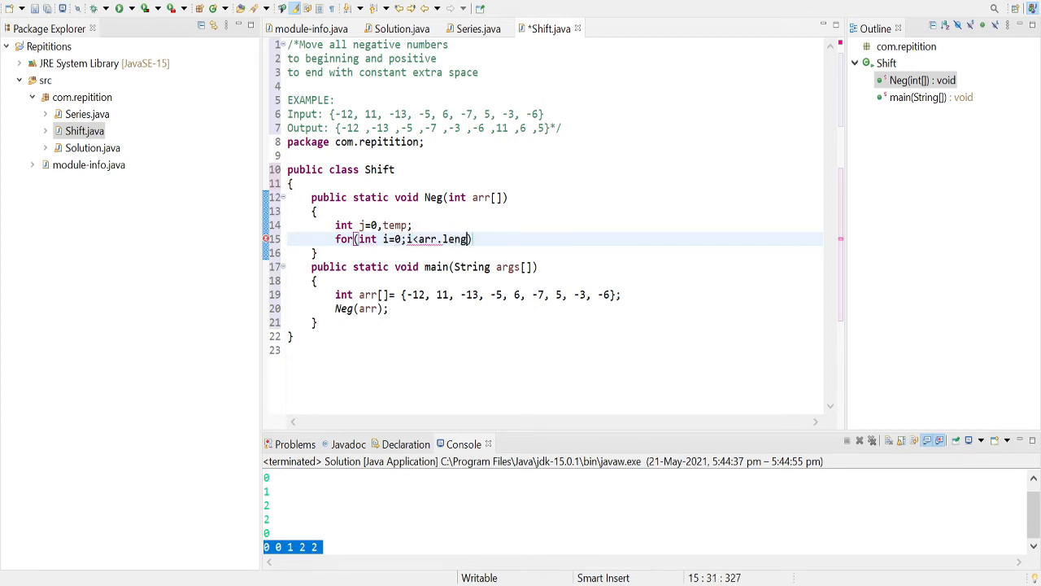
type("th;i)")
type("{")
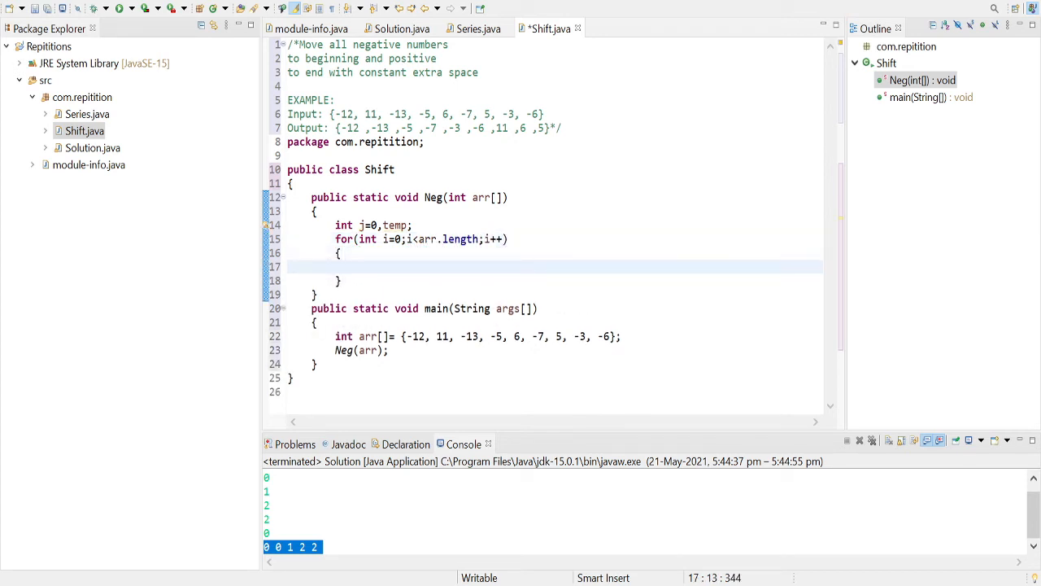
Step: Inside the loop, add if(arr[i]<0) containing a nested if(i!=j) block
left_click(359, 266)
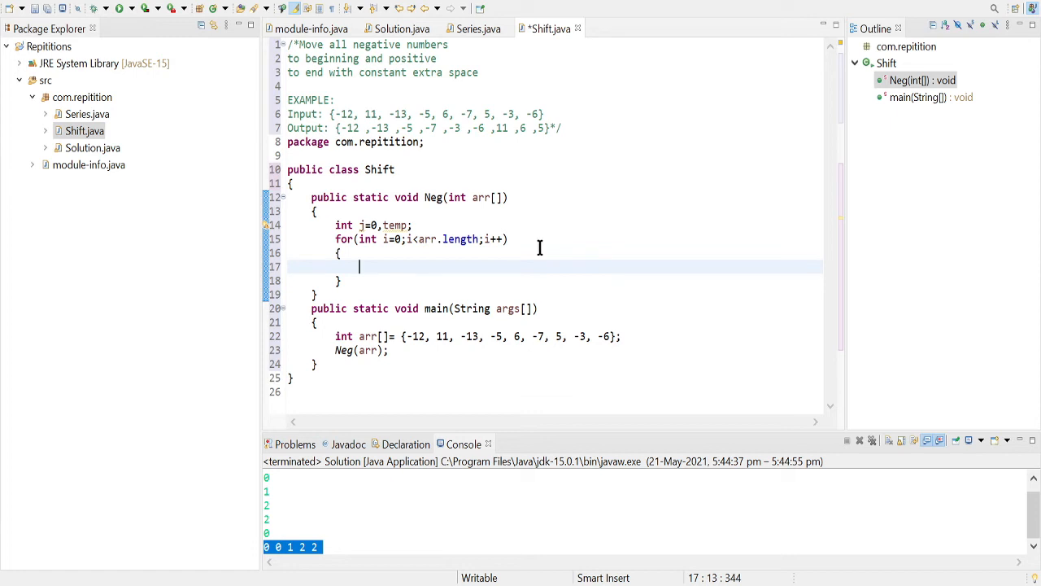
type("if(")
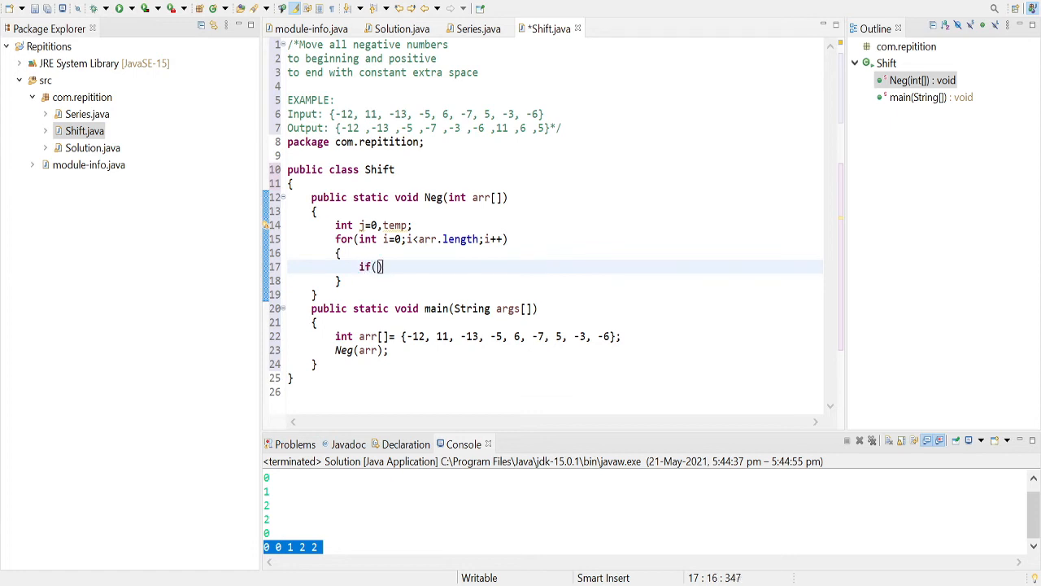
type("arr[i]")
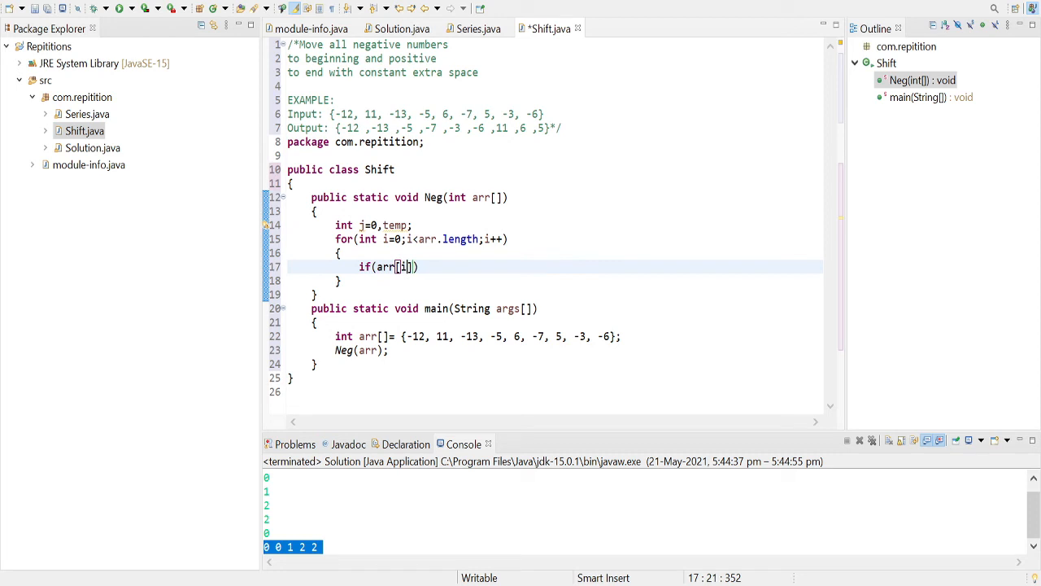
type("<")
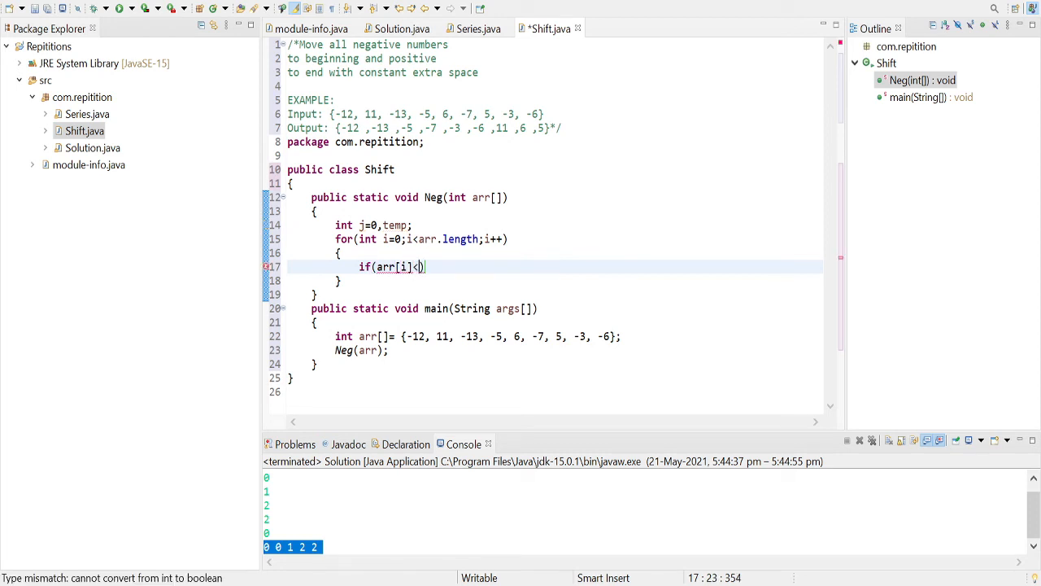
type("0")
type("{")
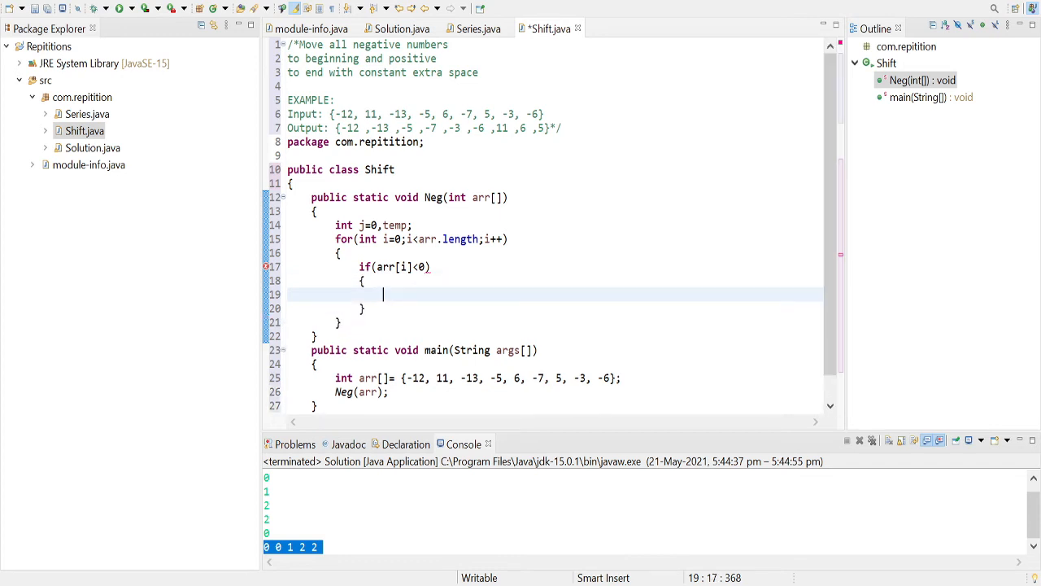
type("if(i)")
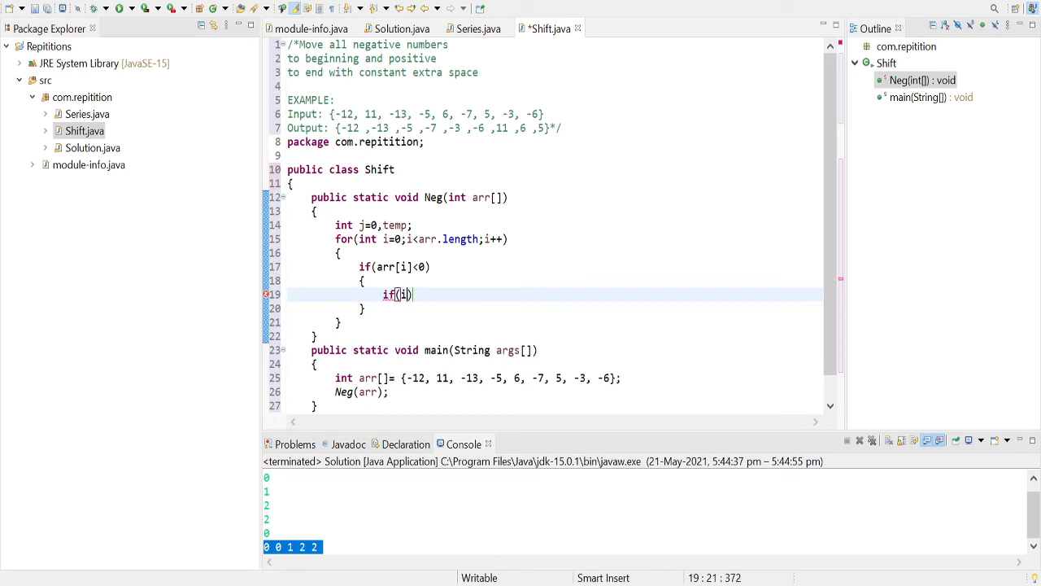
type("!j")
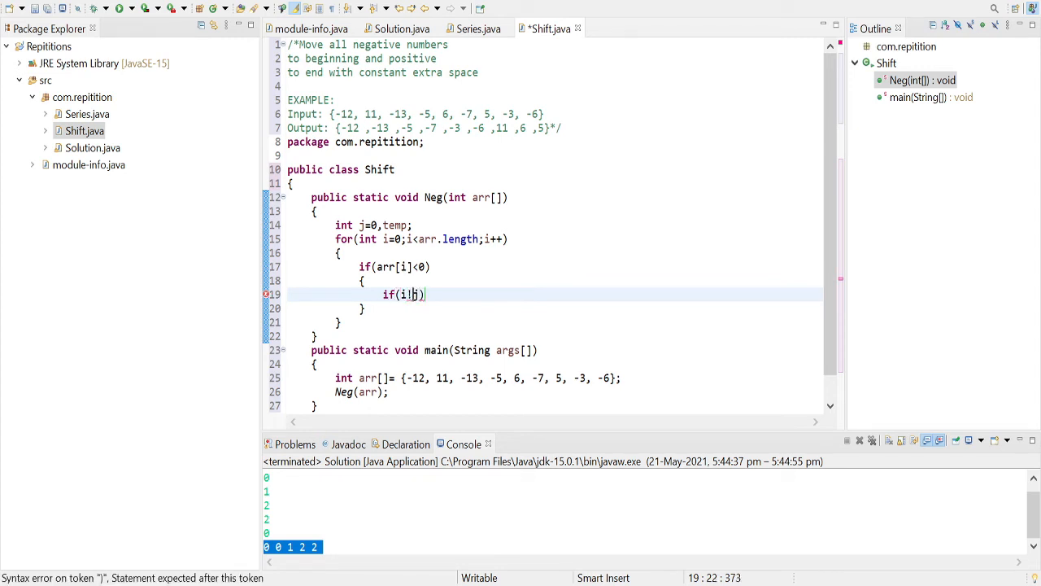
type("=j")
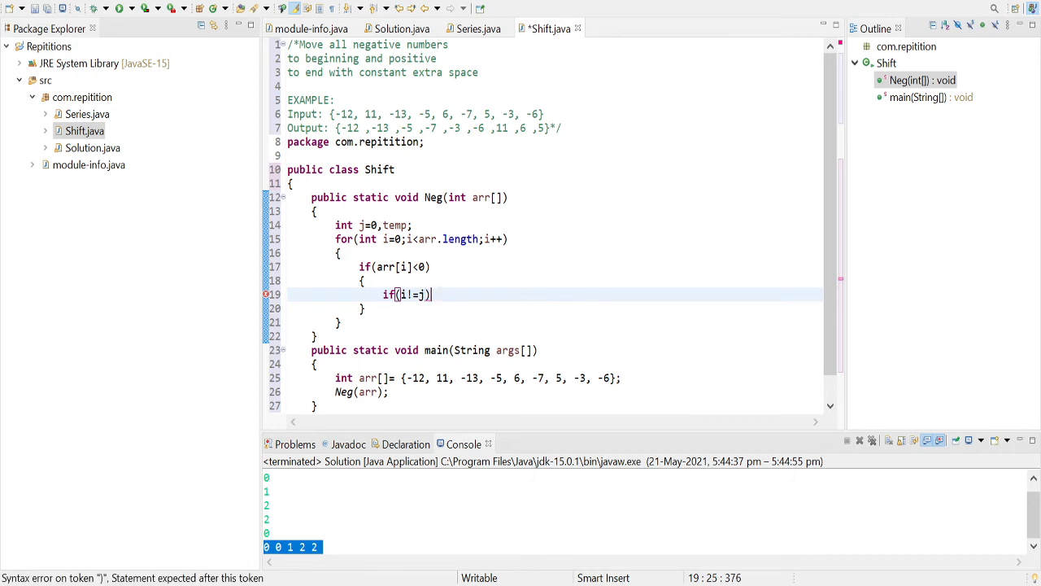
key("Backspace")
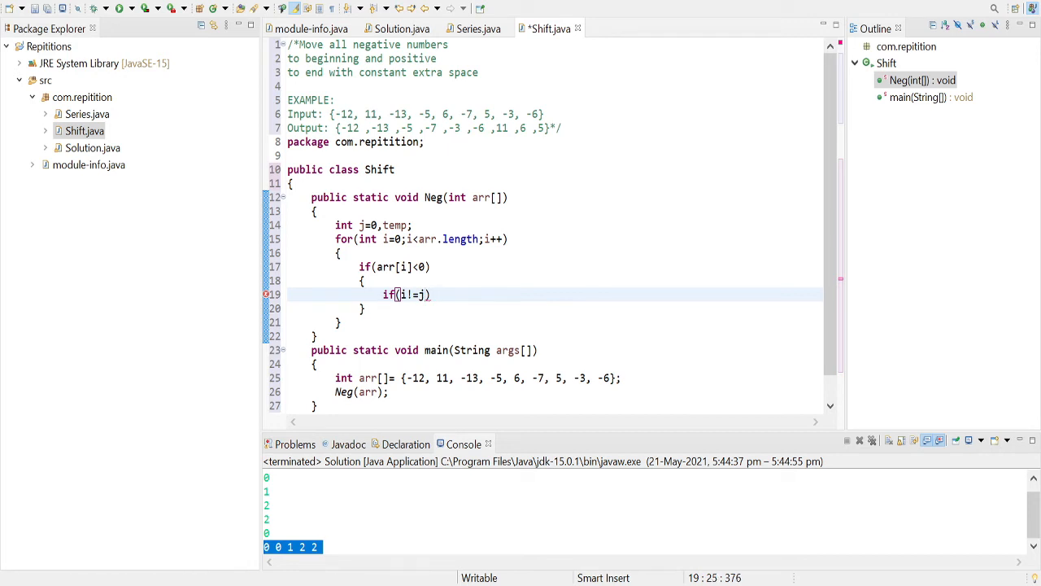
left_click(432, 295)
type("{")
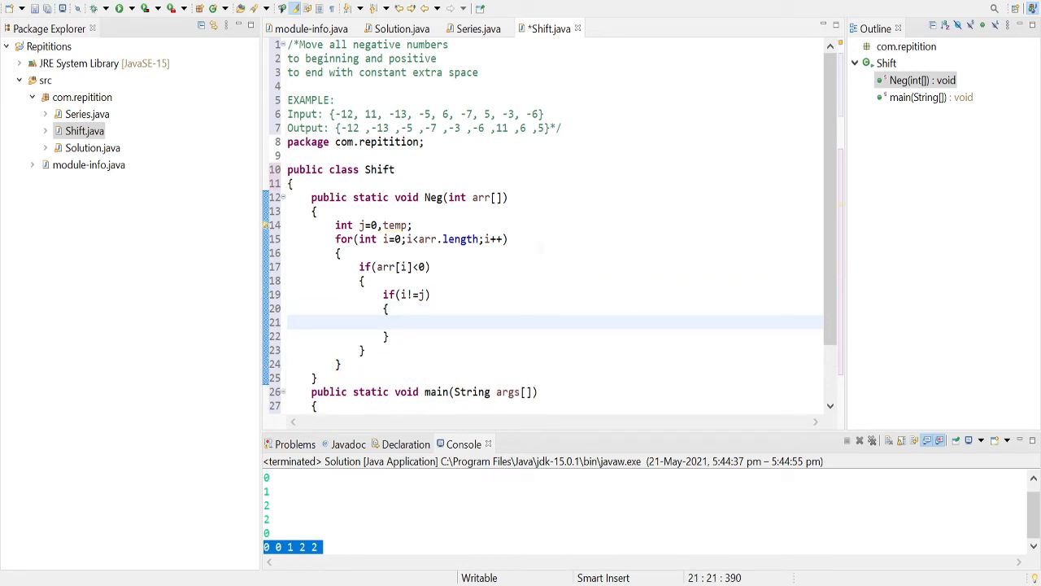
Step: Swap arr[i] and arr[j] through temp, then add j++ after the inner block
type("temp=")
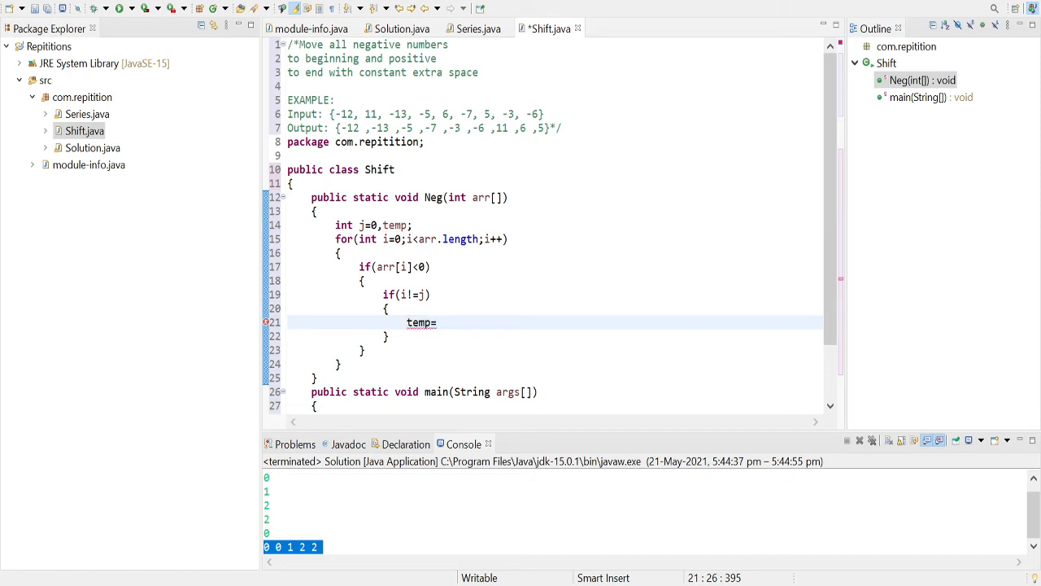
type("arr[]")
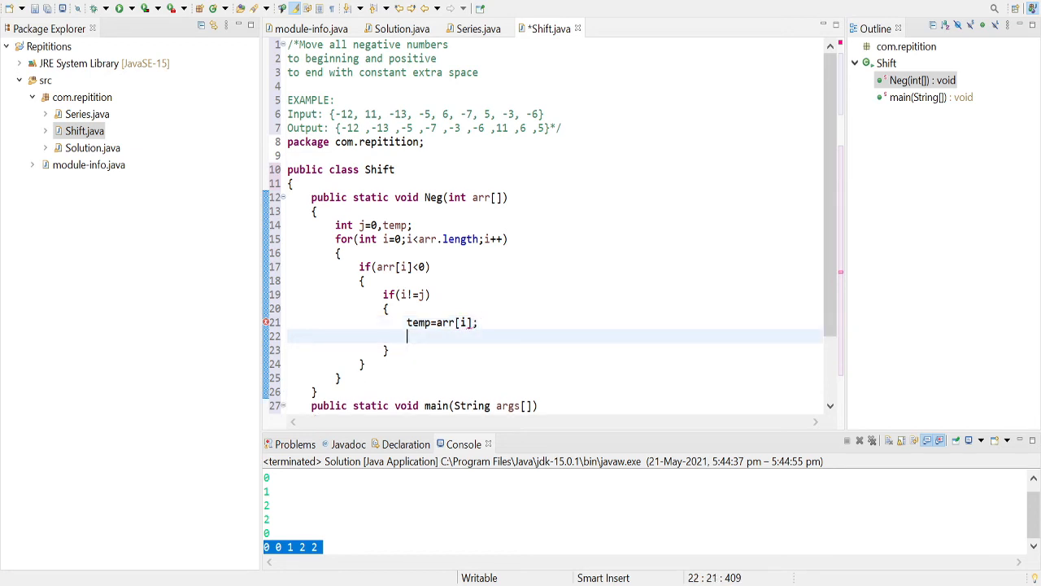
type("arr[i]")
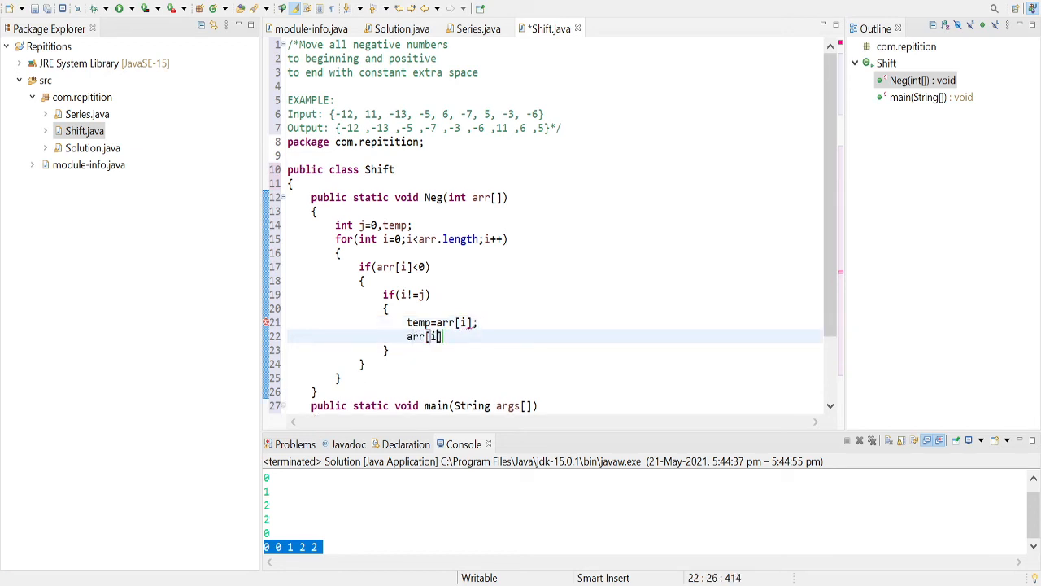
type("=")
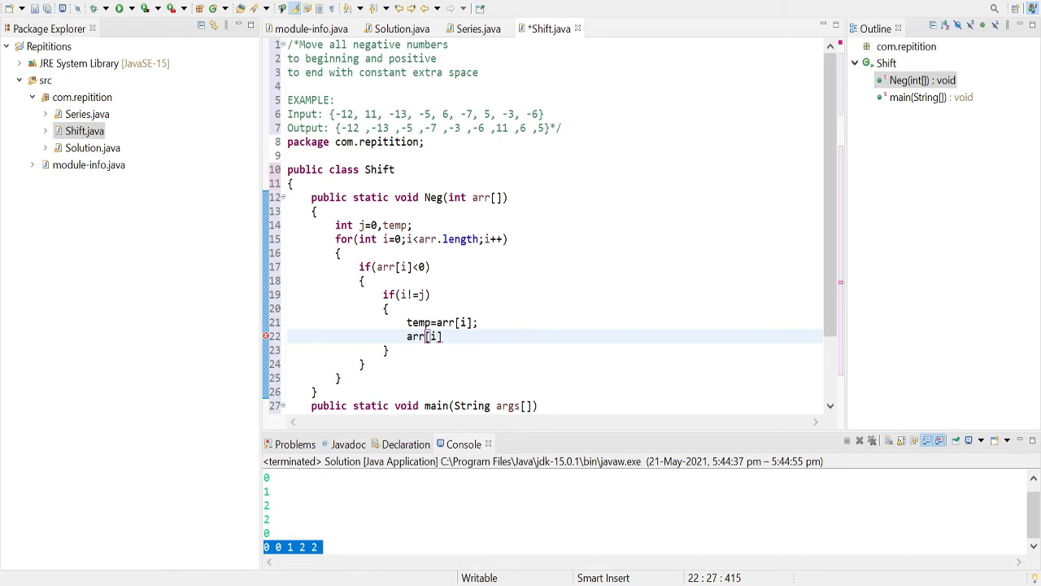
type("=arr[j];")
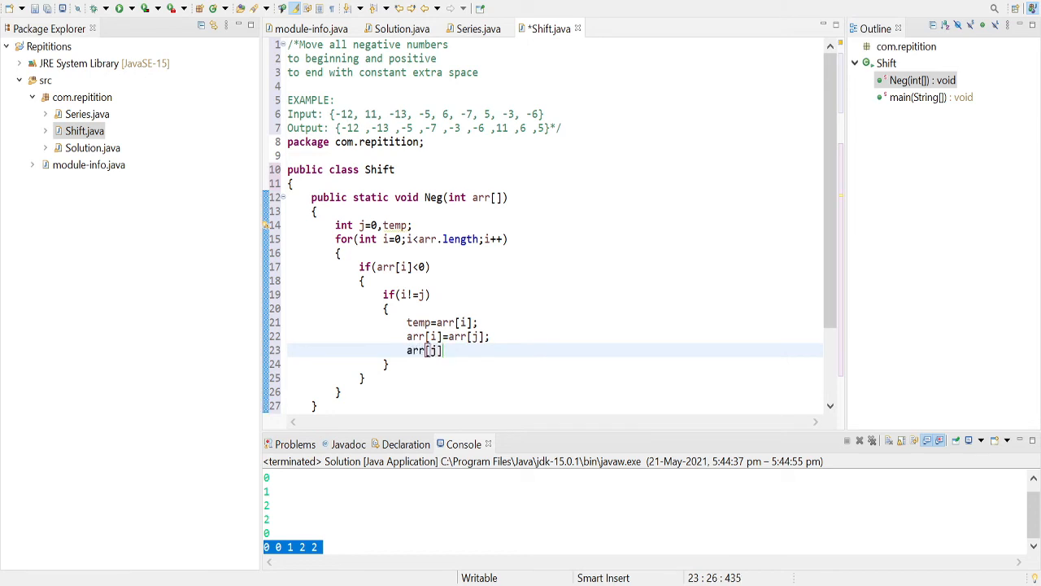
type("=temp;")
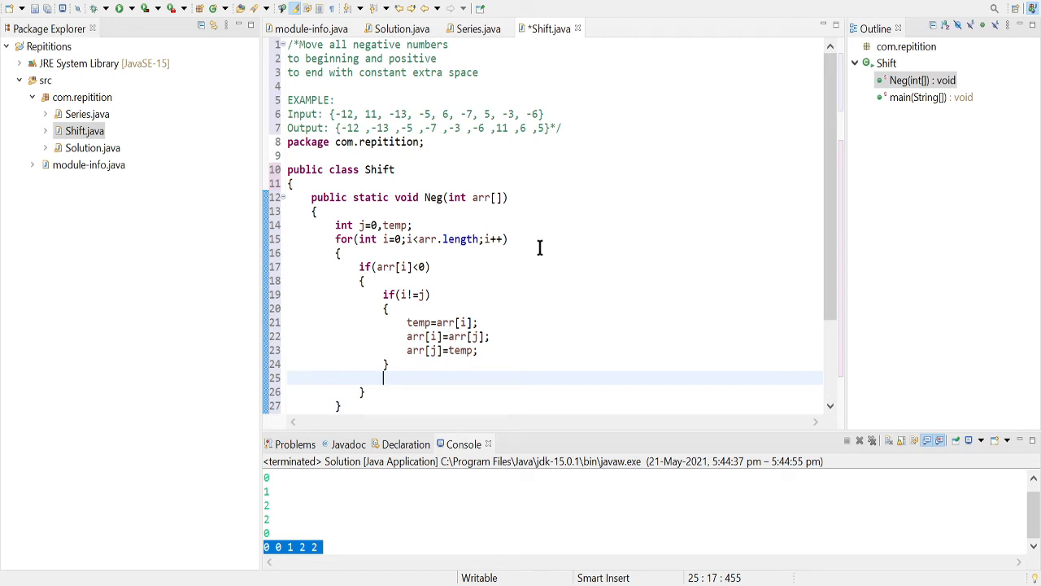
type("j++;")
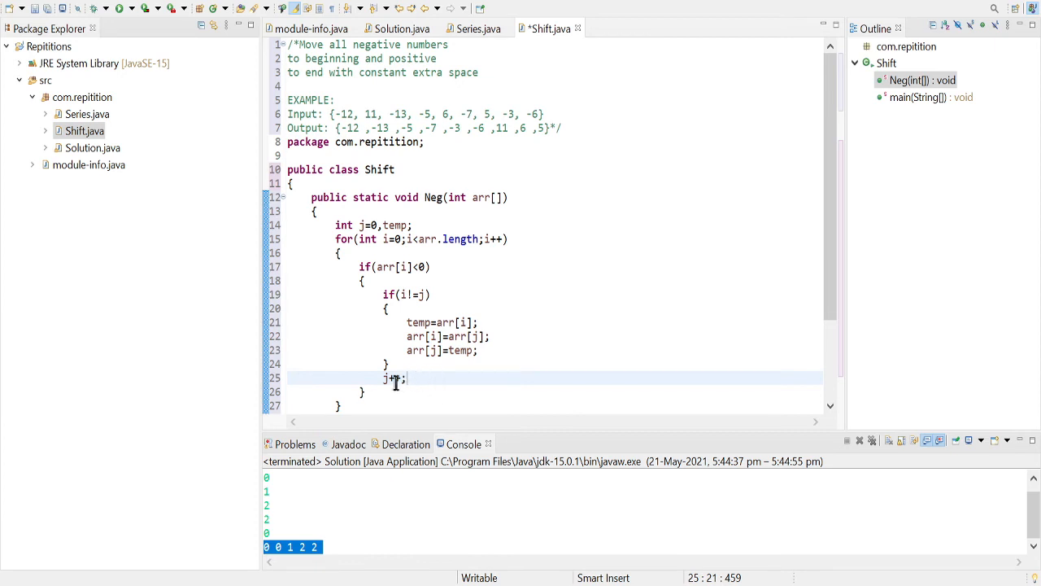
Step: Review the j++ statement and arr occurrences, scrolling down past the for loop
double_click(394, 378)
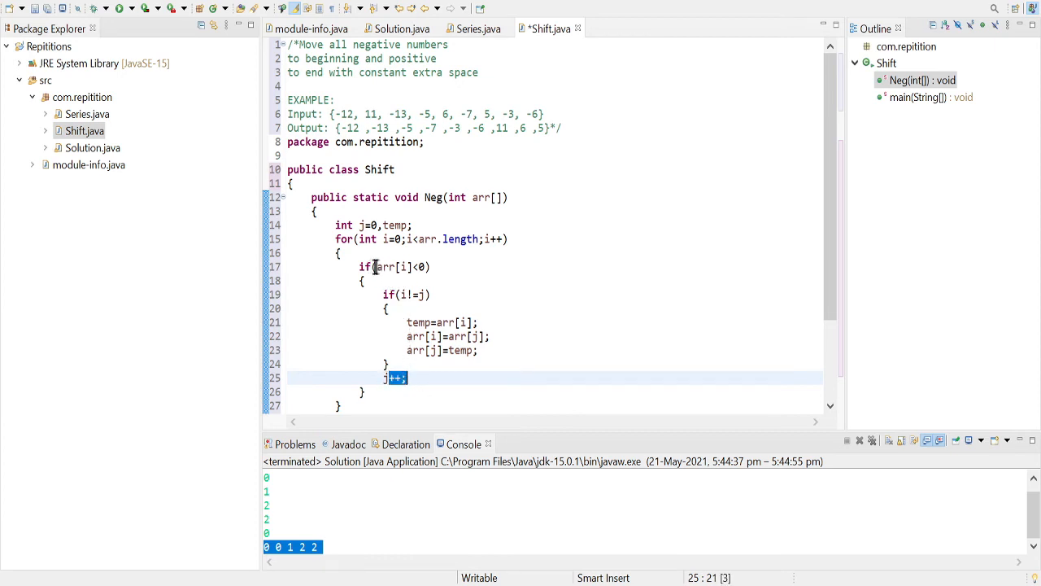
left_click(399, 266)
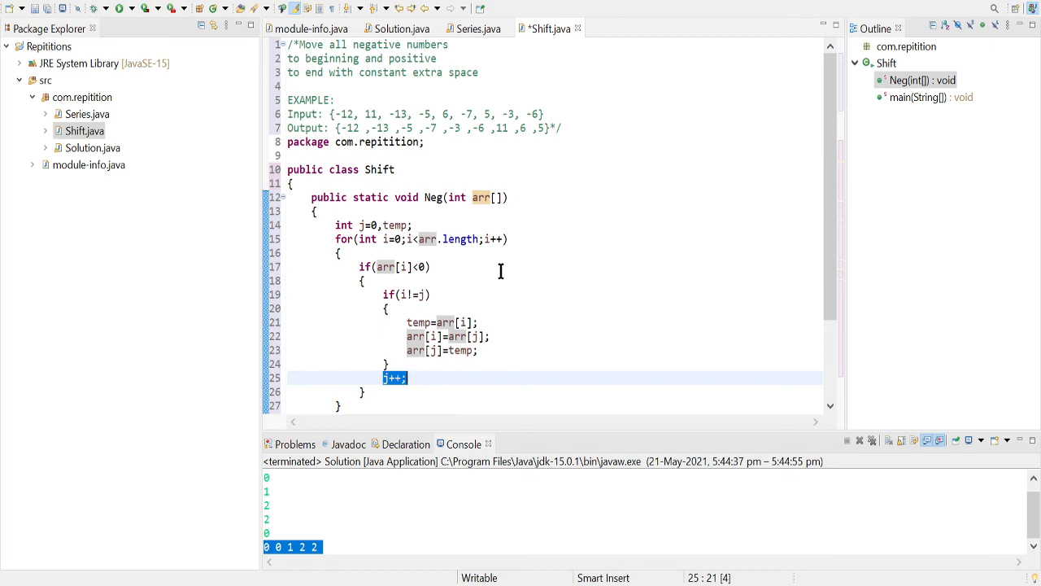
scroll("down", 3)
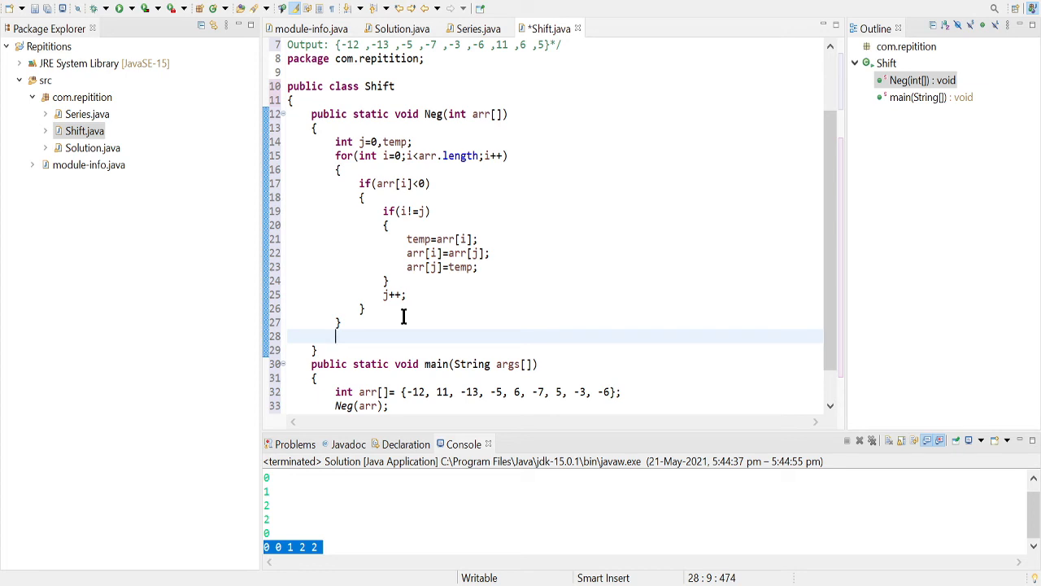
Step: Add a second loop for(int k=0;k<arr.length;k++) at the end of Neg
type("for")
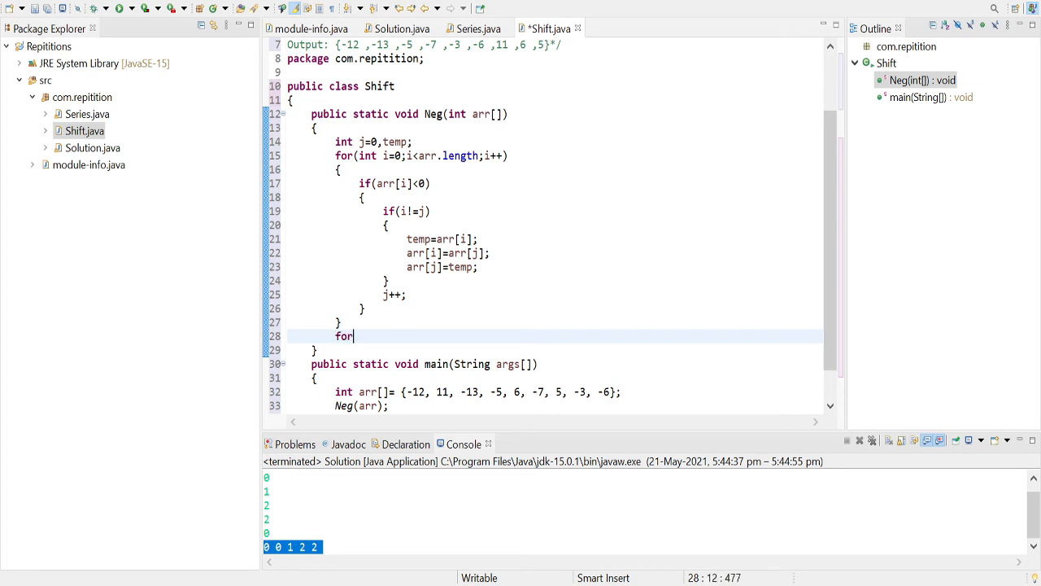
type("(inti")
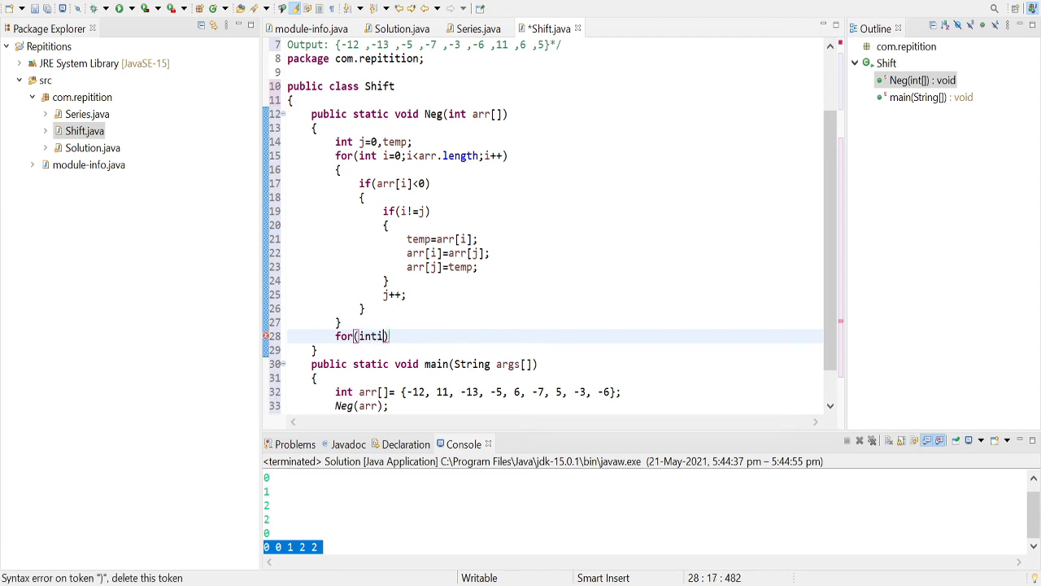
type("j")
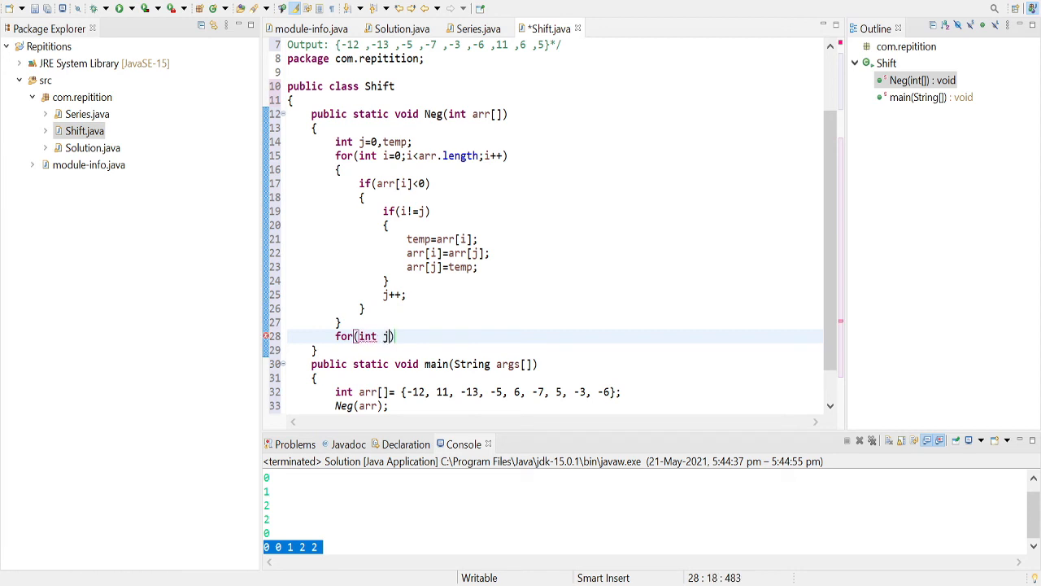
key("BackSpace")
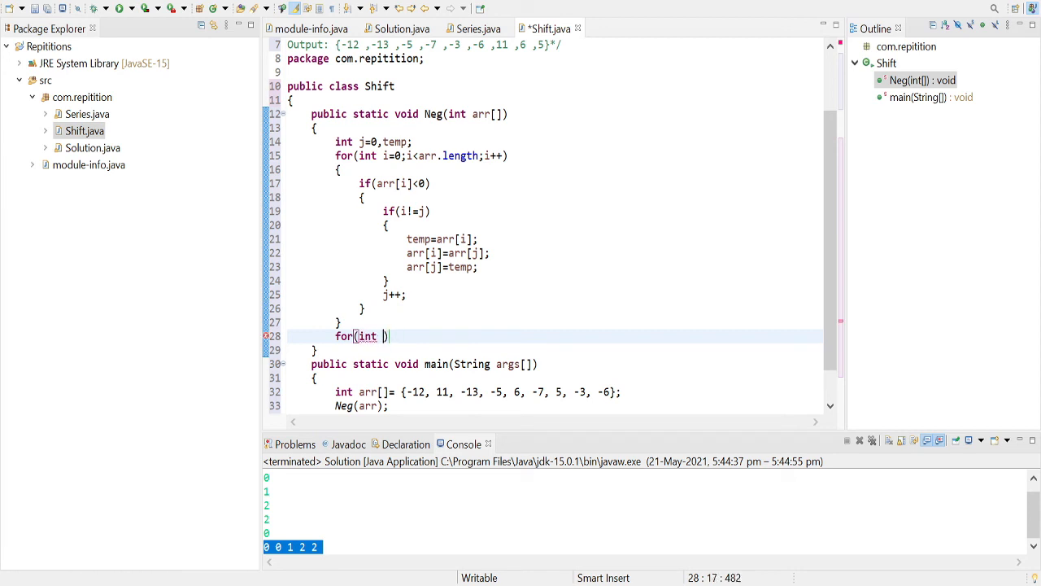
type("k=")
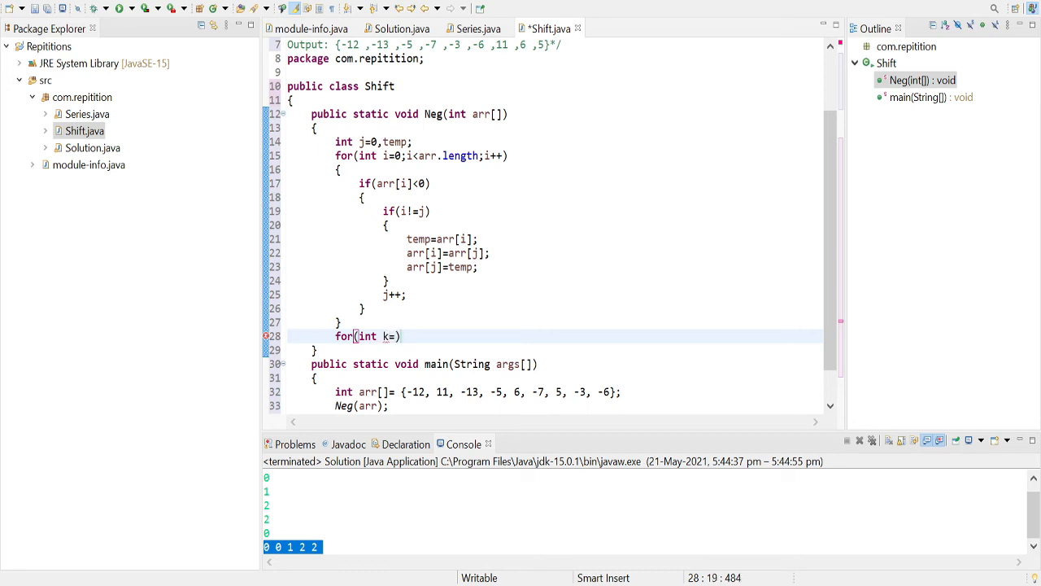
type("0;")
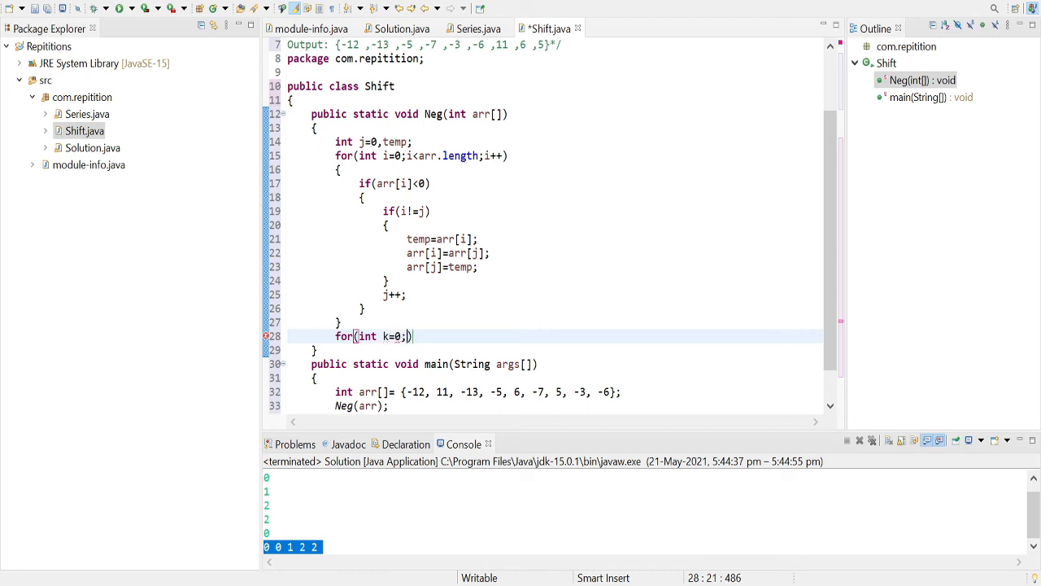
type("k<ar")
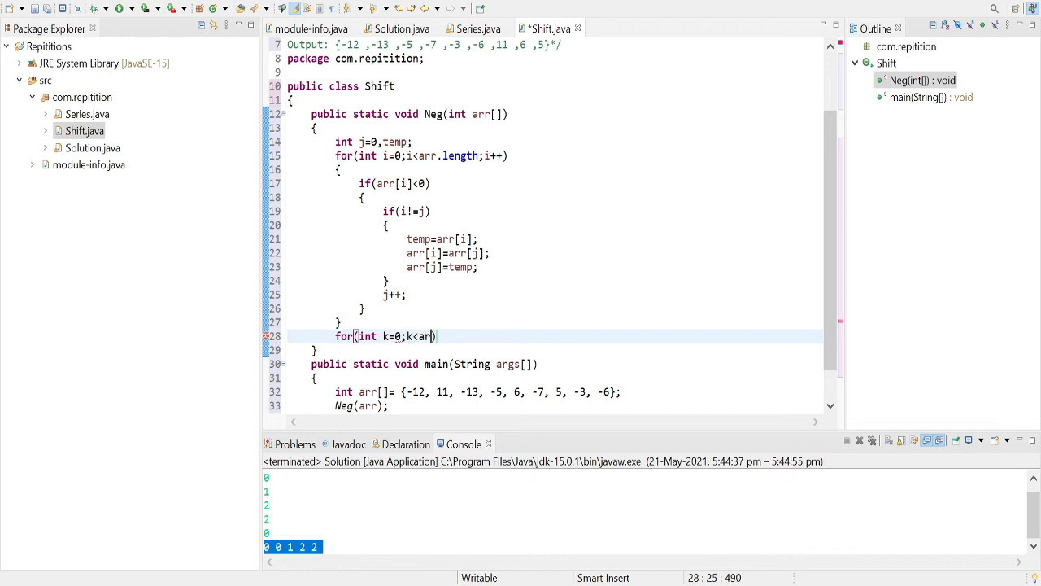
type(".length")
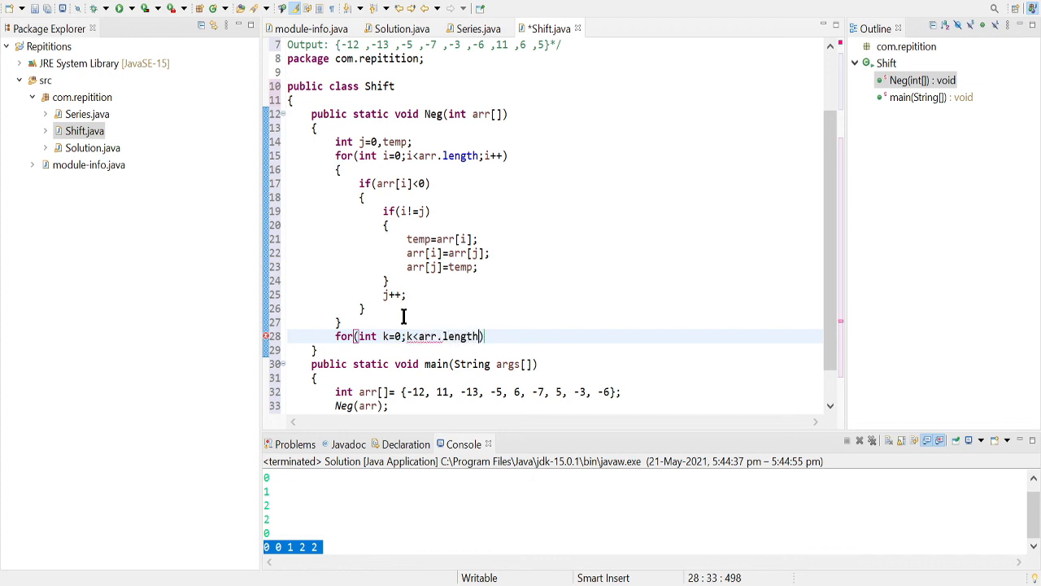
type(";")
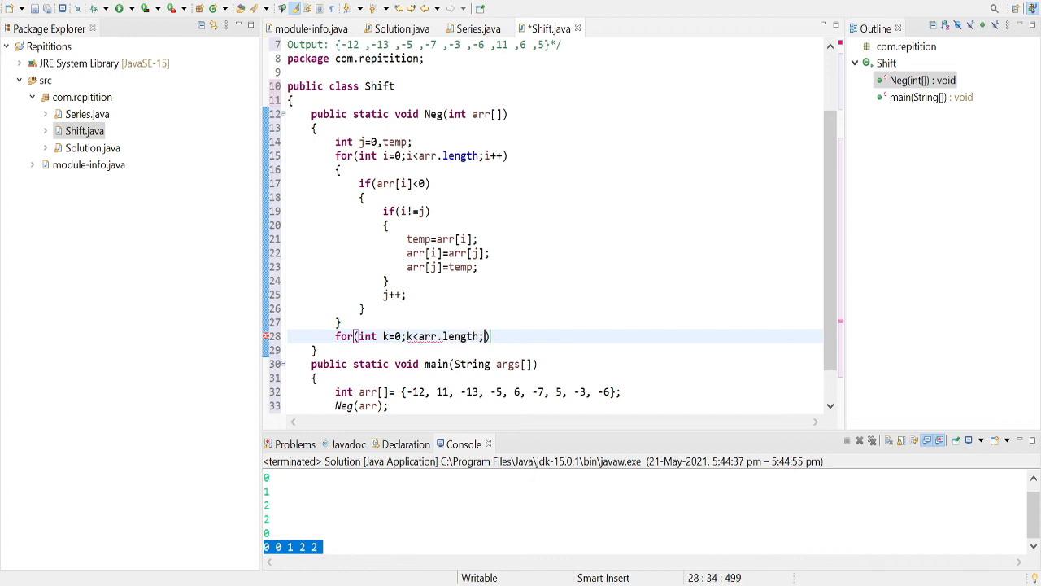
type("k++")
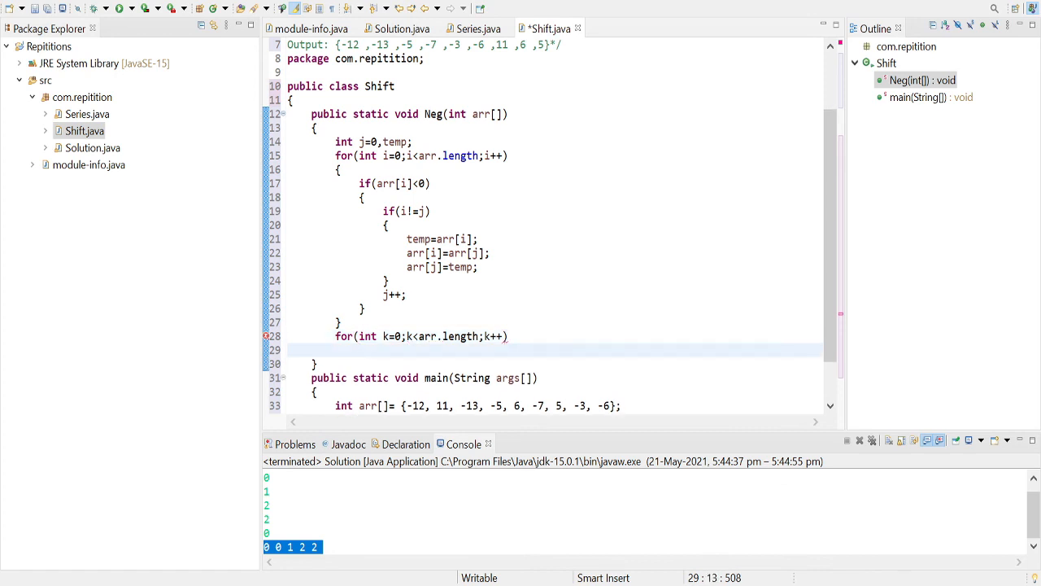
Step: Print each arr[k] followed by a space inside the loop
type("System")
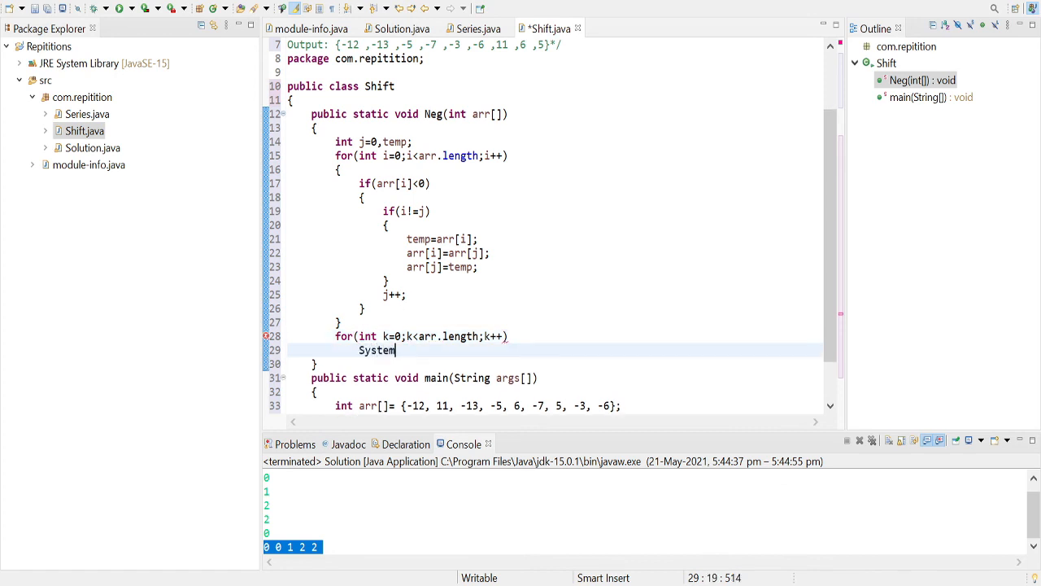
type(".out.print(false);")
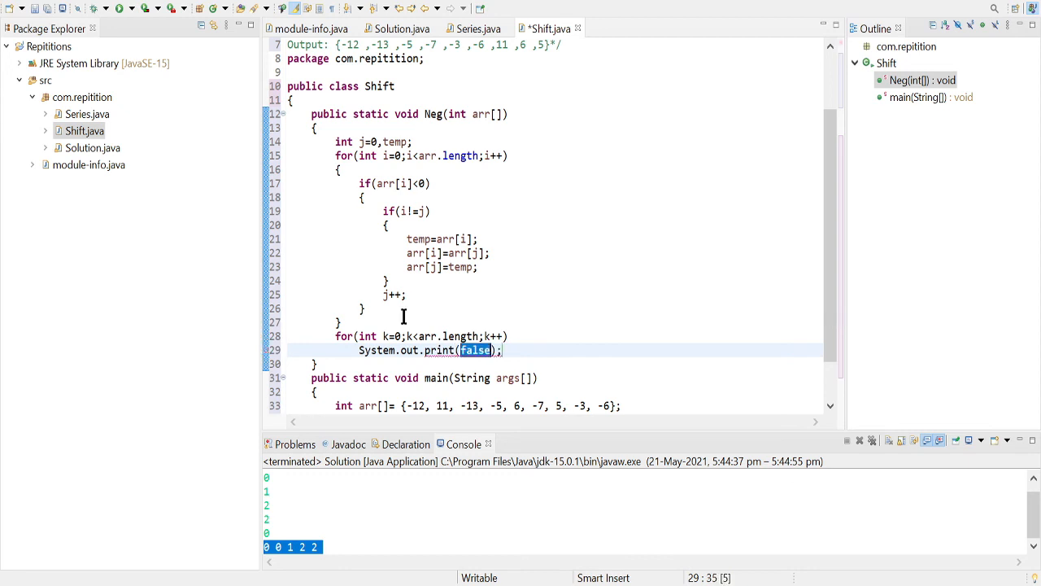
type("arr[k]")
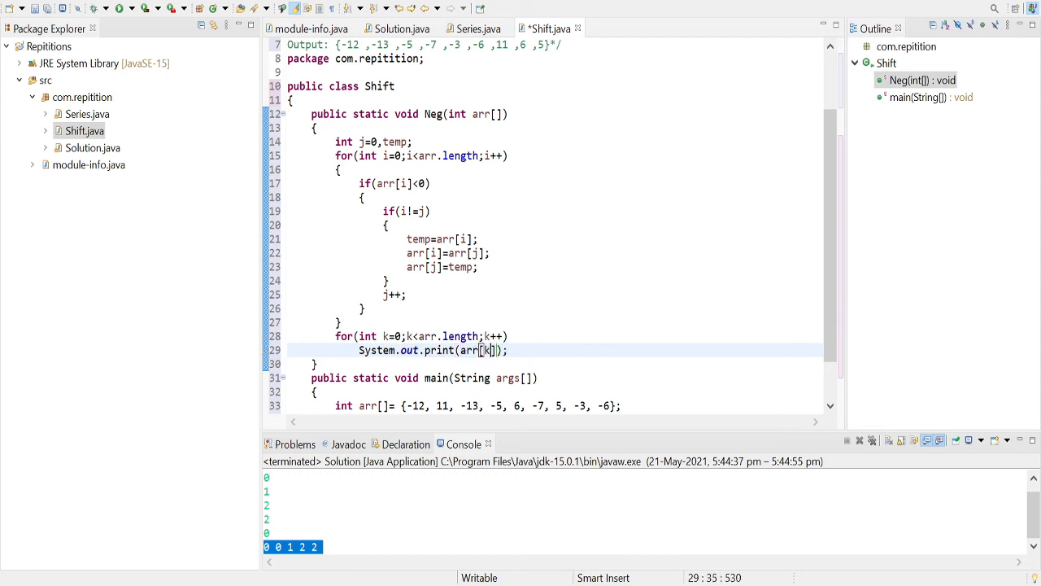
type("+\"")
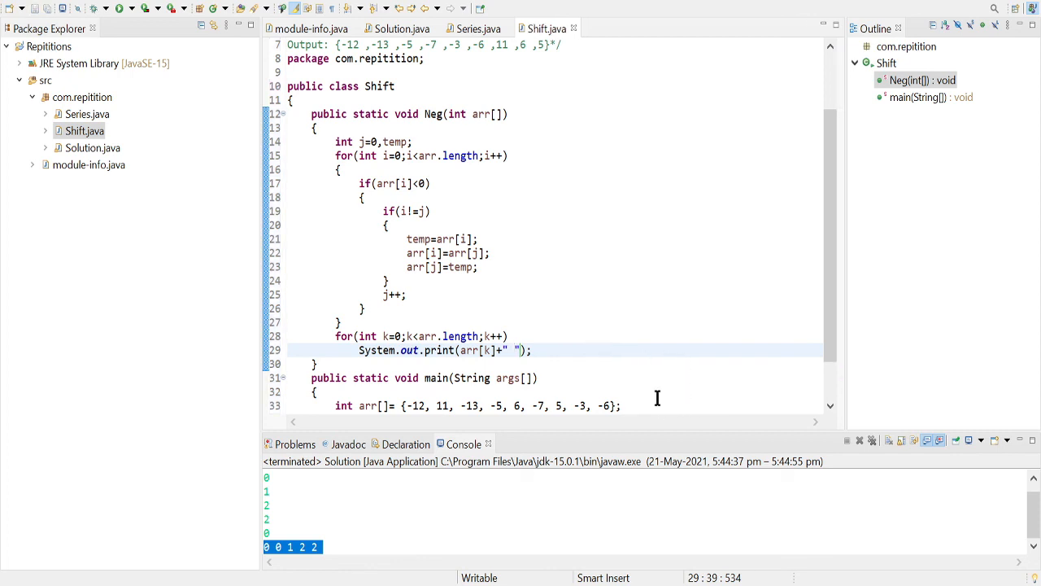
mouse_move(639, 376)
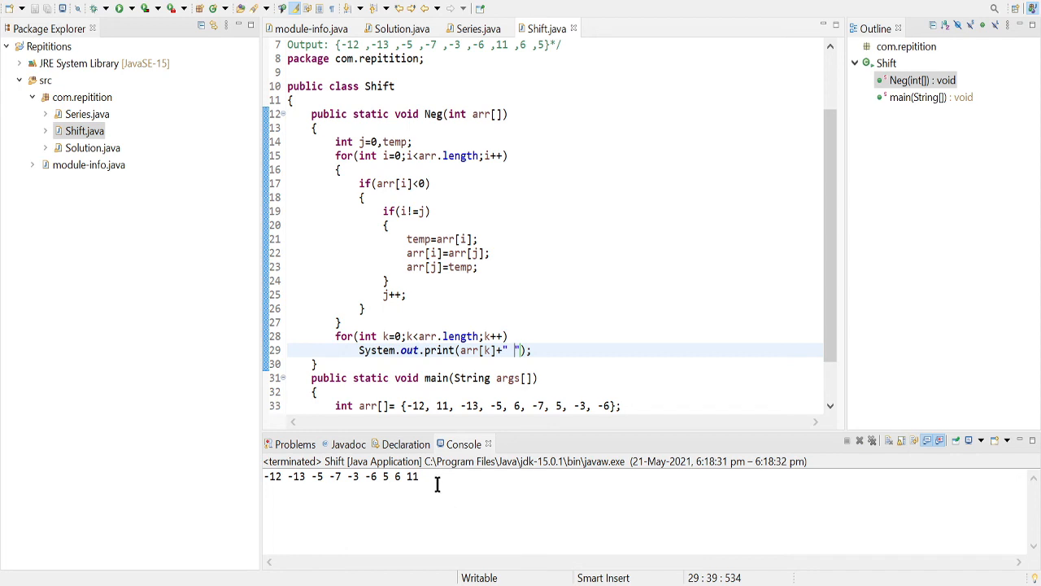
left_click_drag(266, 476, 376, 476)
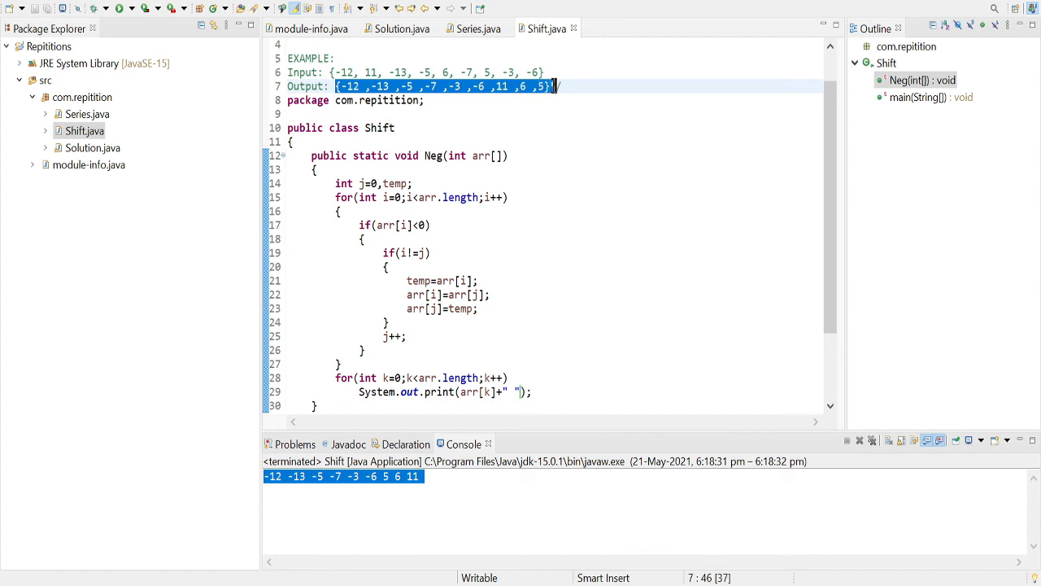
left_click(549, 86)
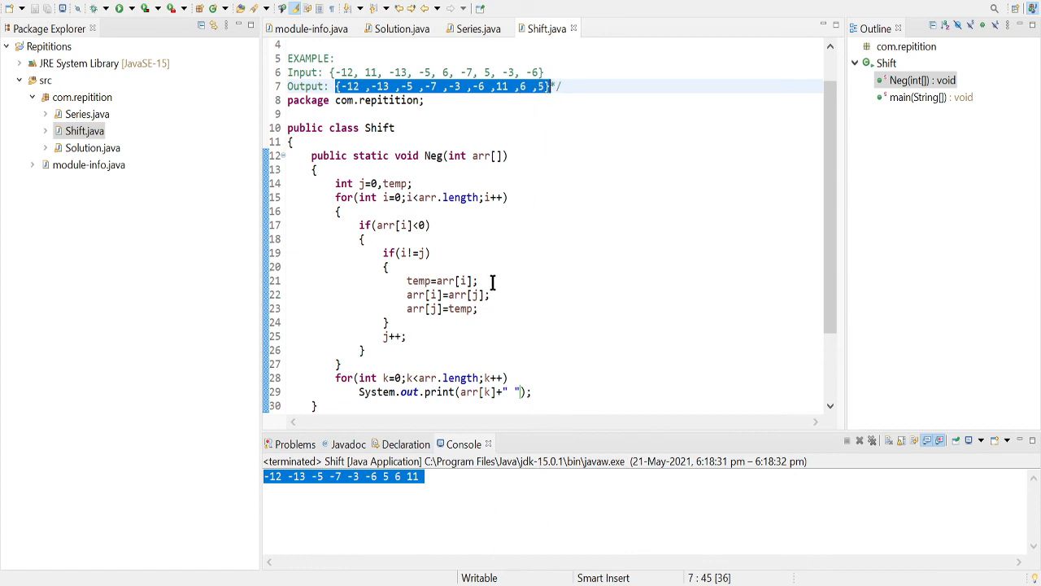
scroll("down", 3)
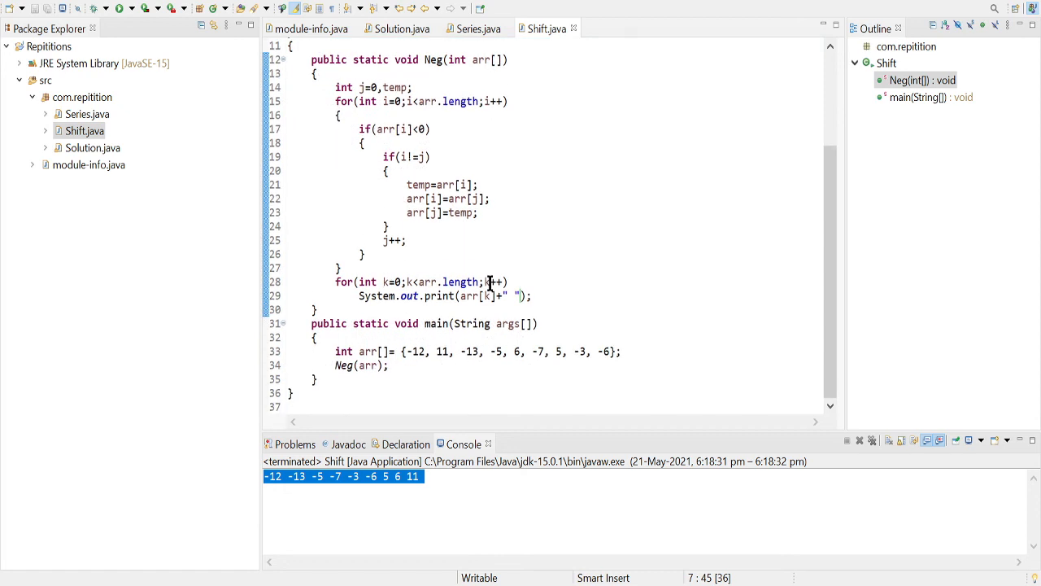
mouse_move(489, 282)
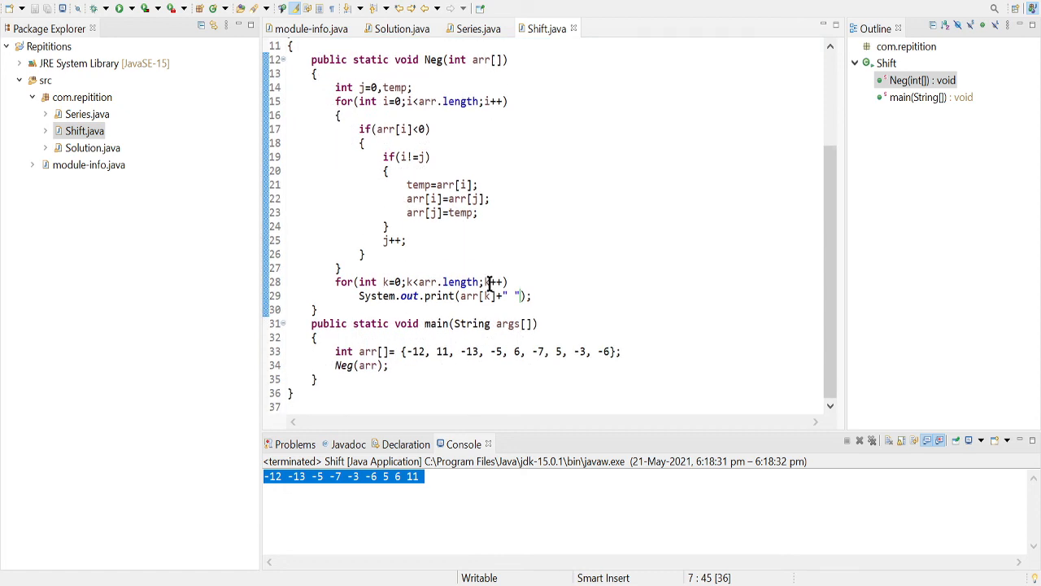